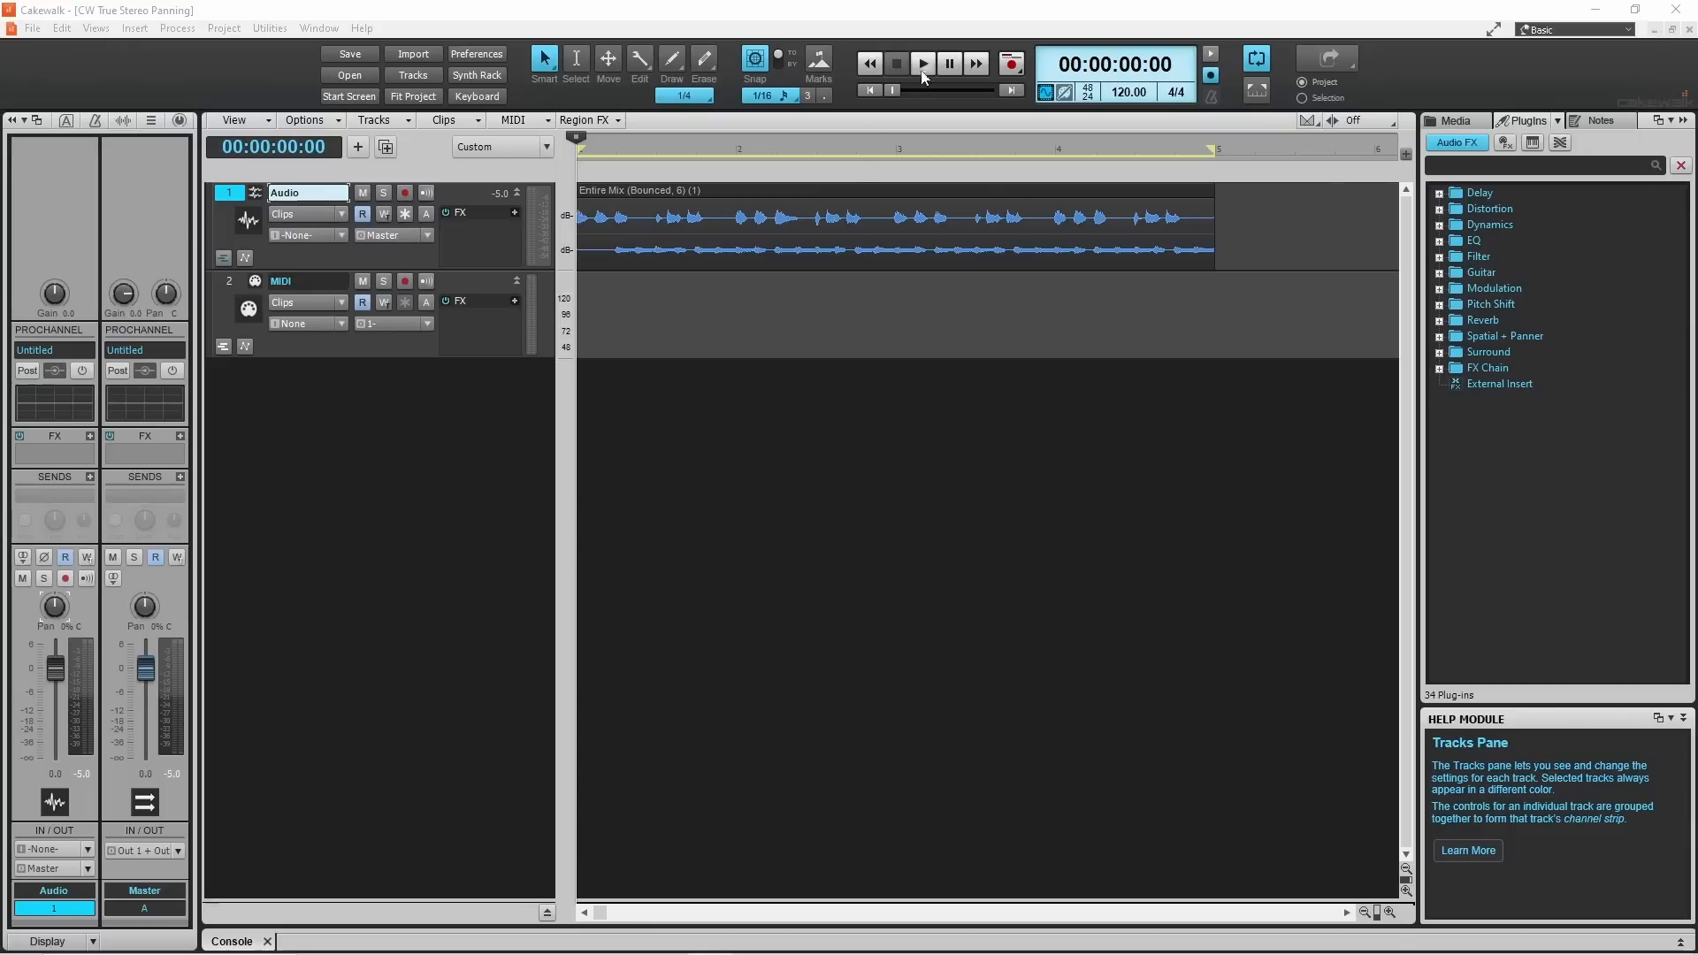
- Play back the original stereo audio, then stop it
click(921, 63)
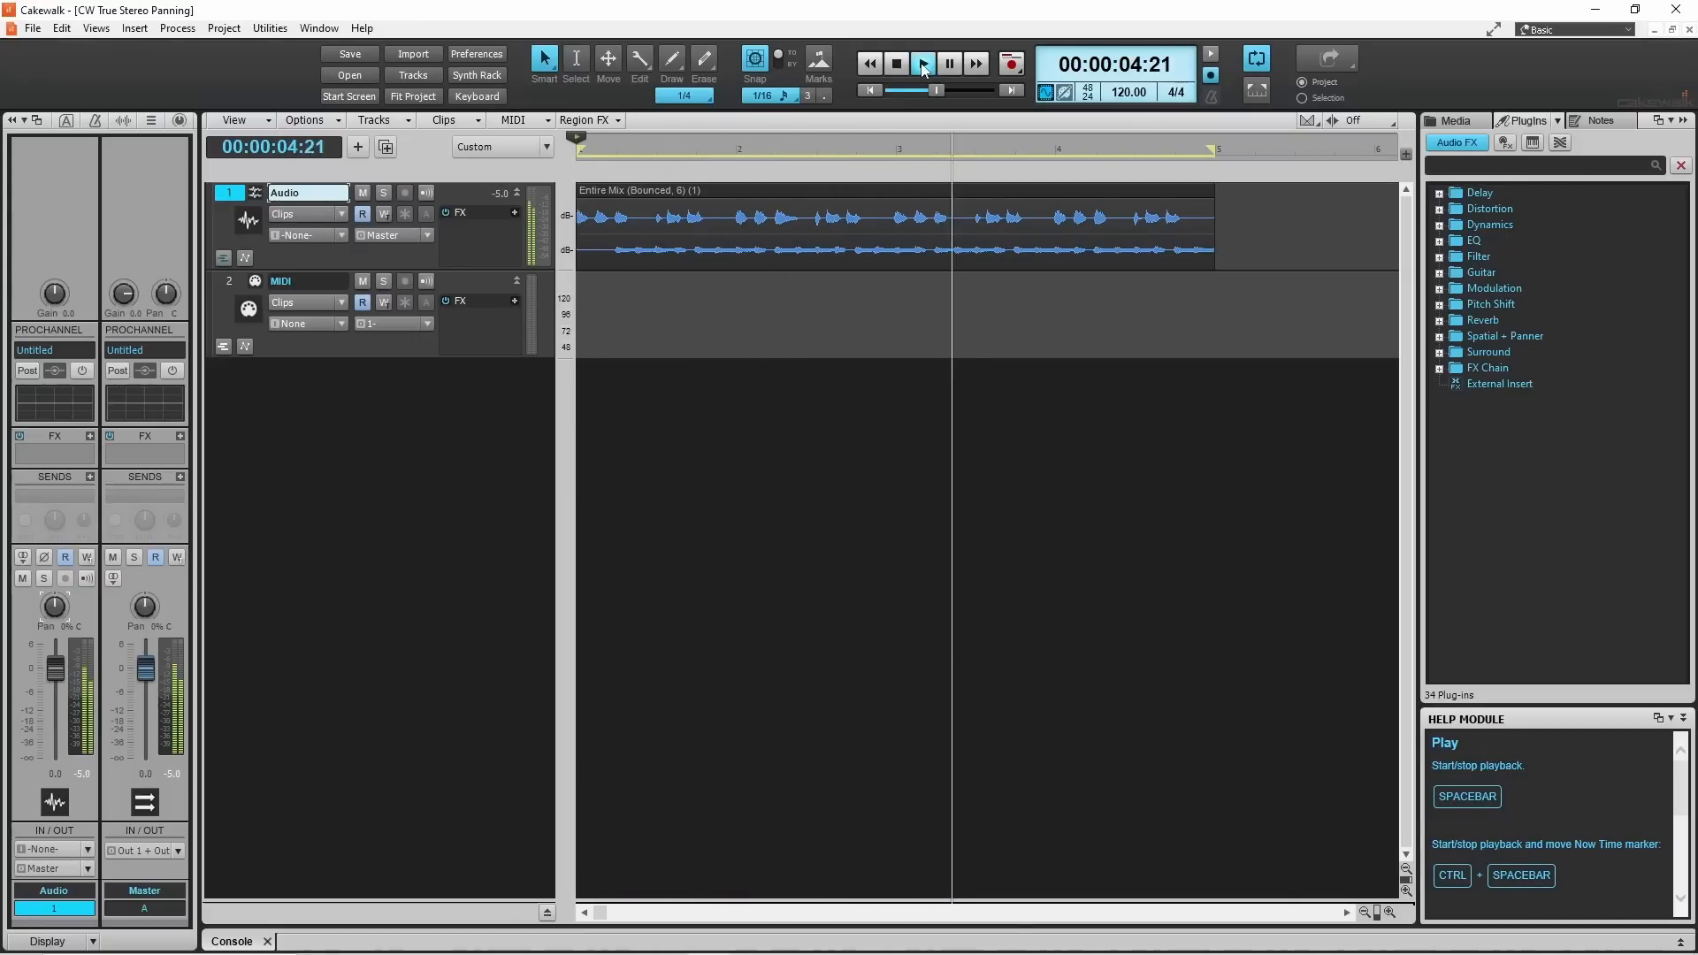
click(921, 63)
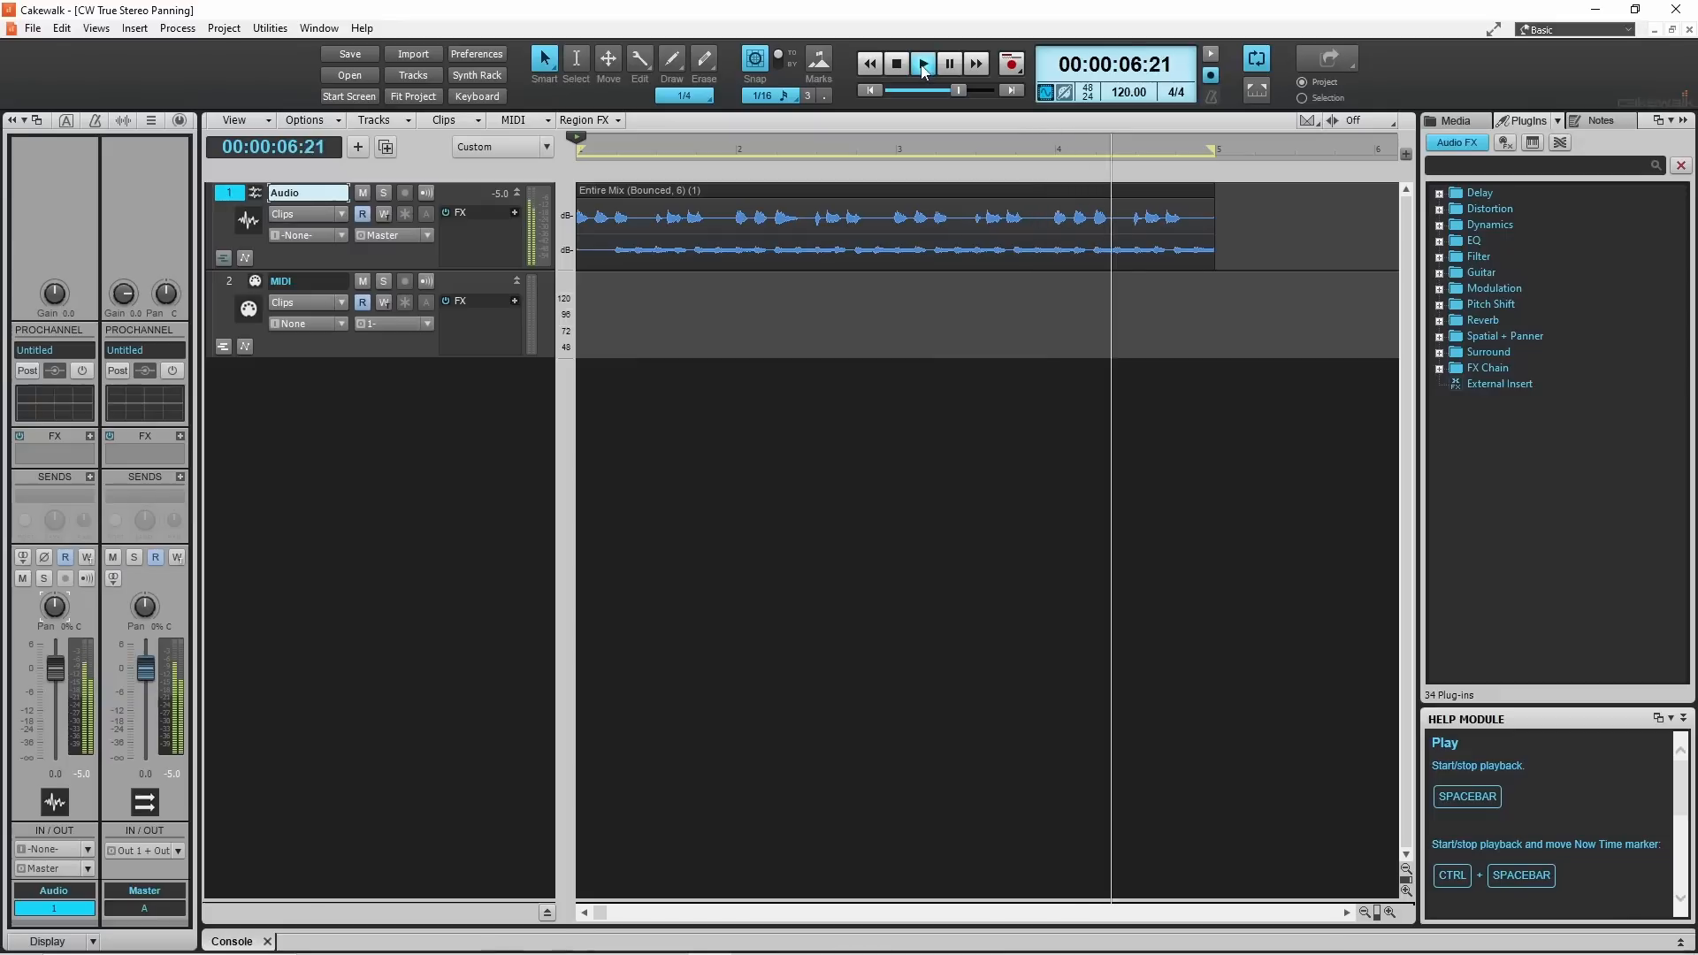
click(894, 63)
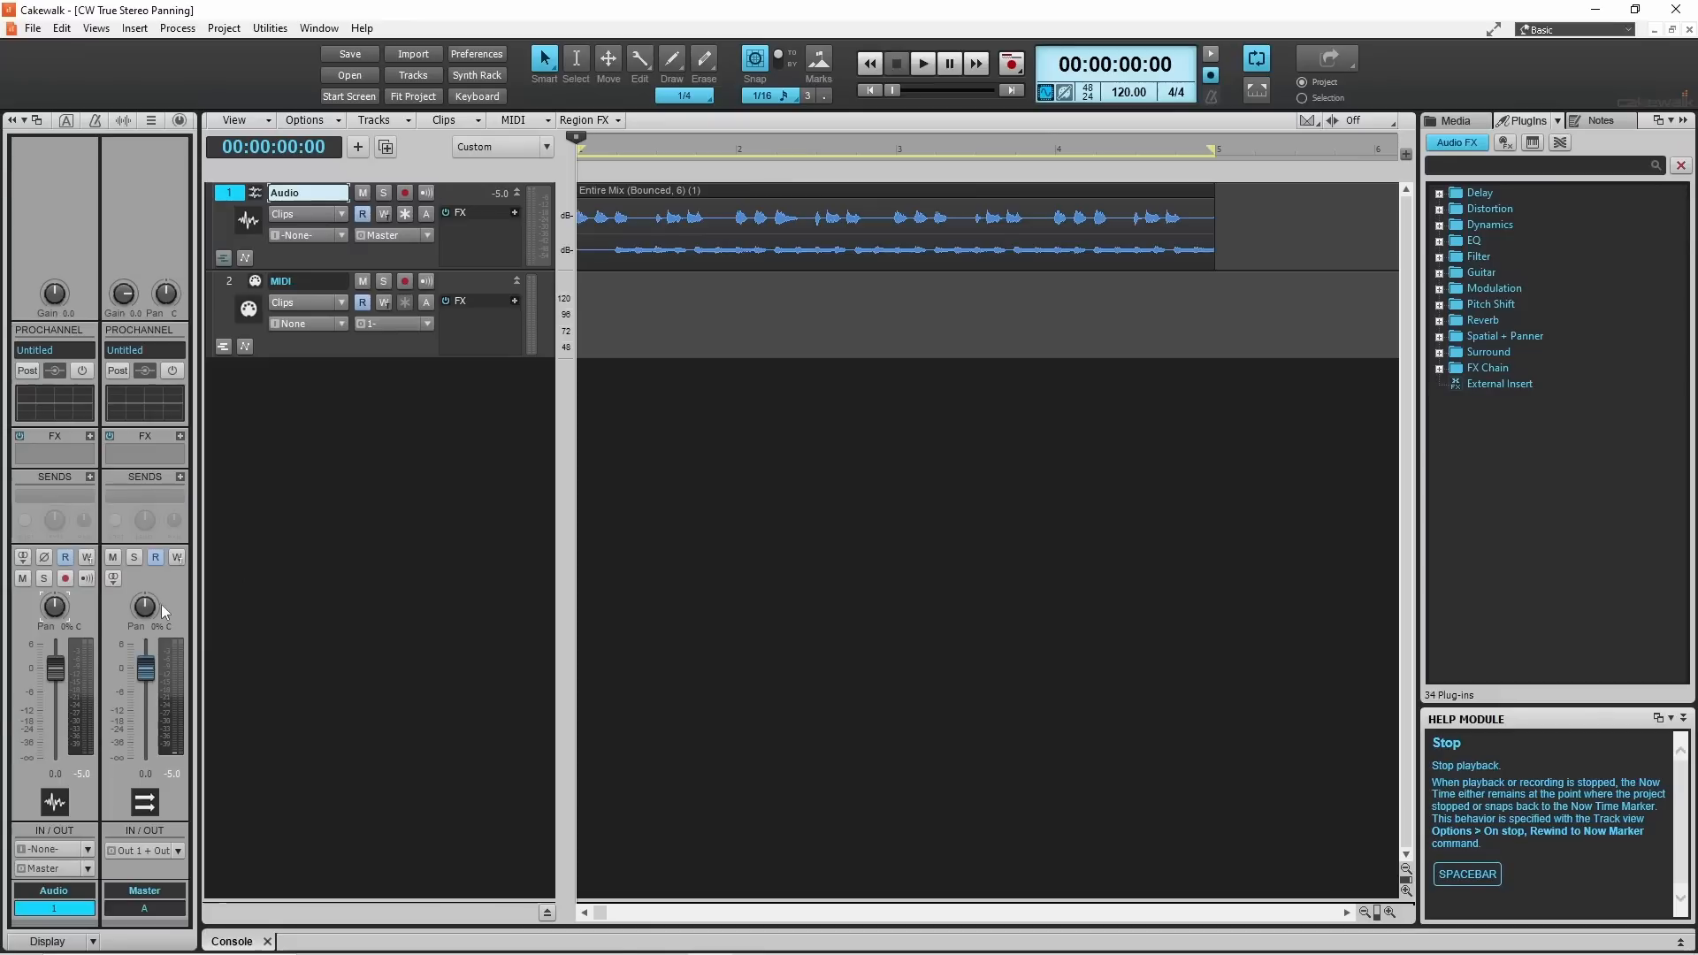
mouse_move(144, 610)
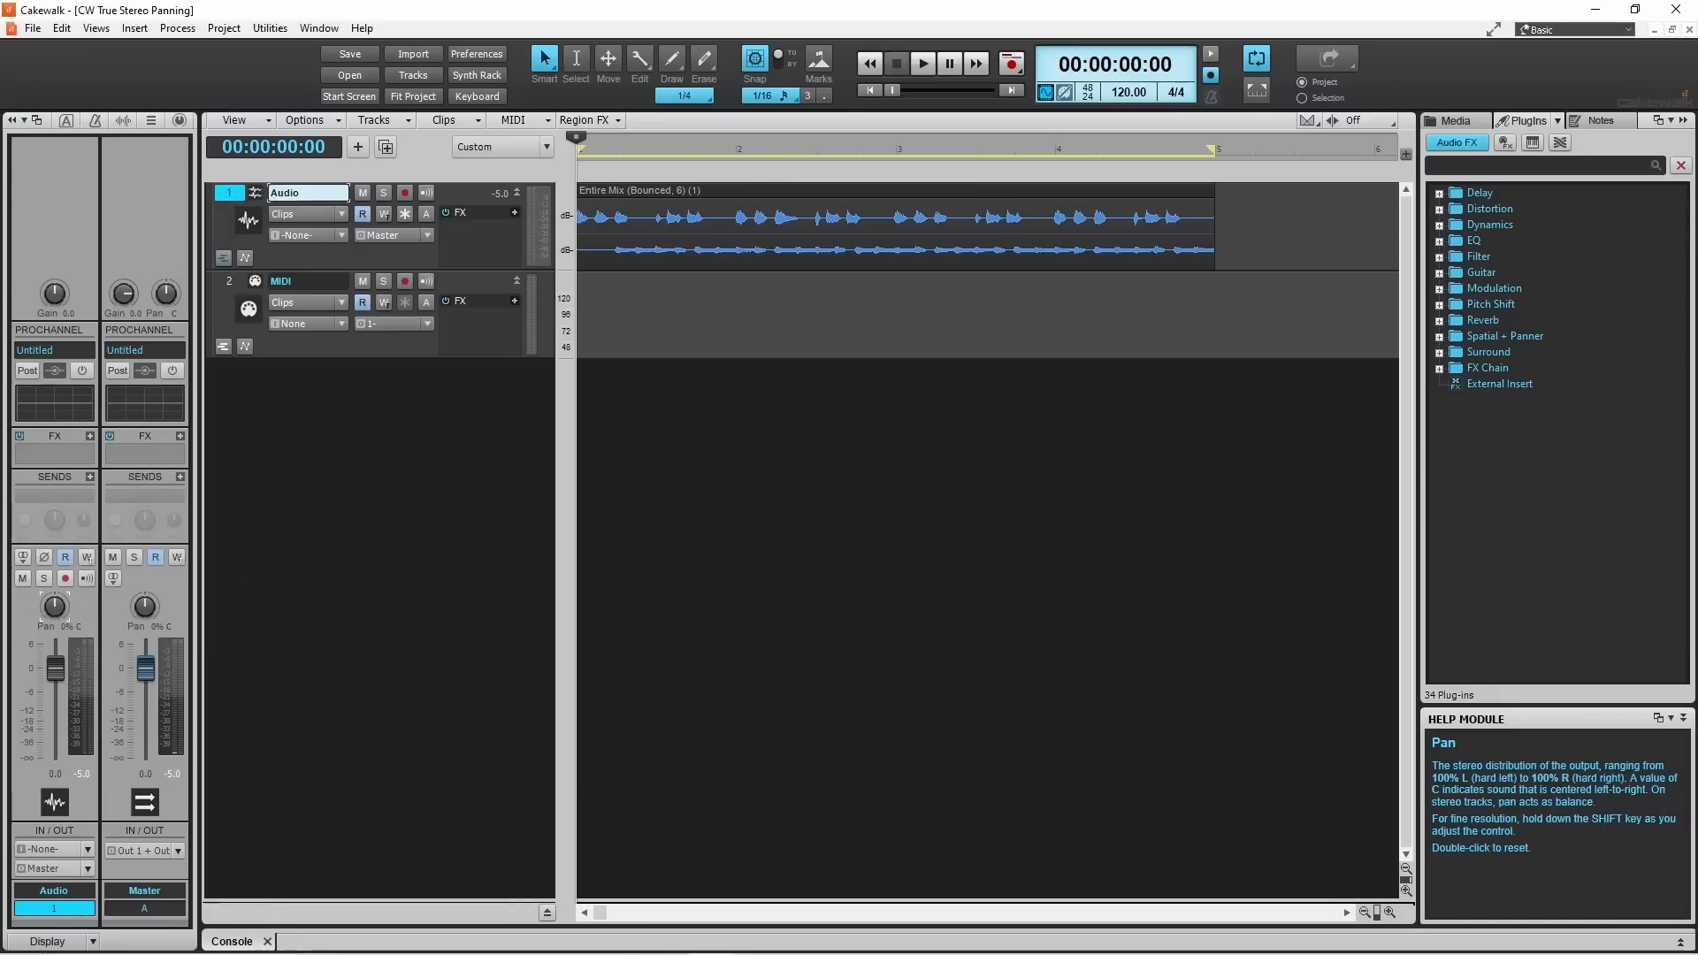
- Pan the Audio track to 100% R and audition the result
drag(53, 609, 64, 584)
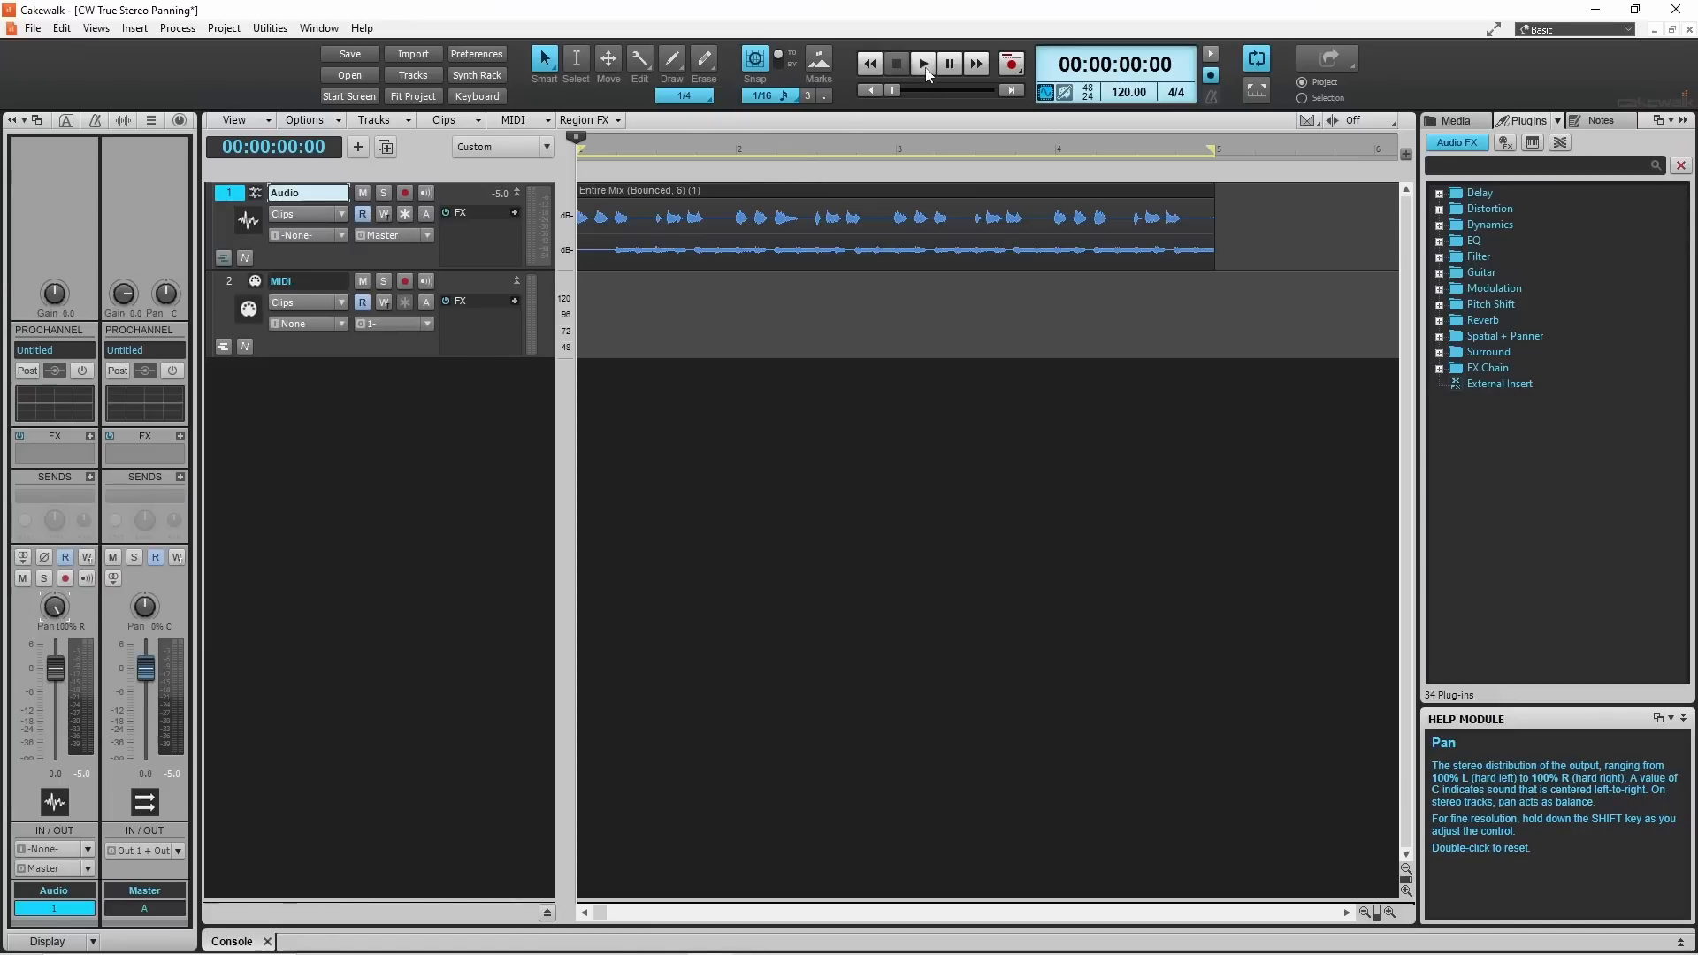
click(922, 63)
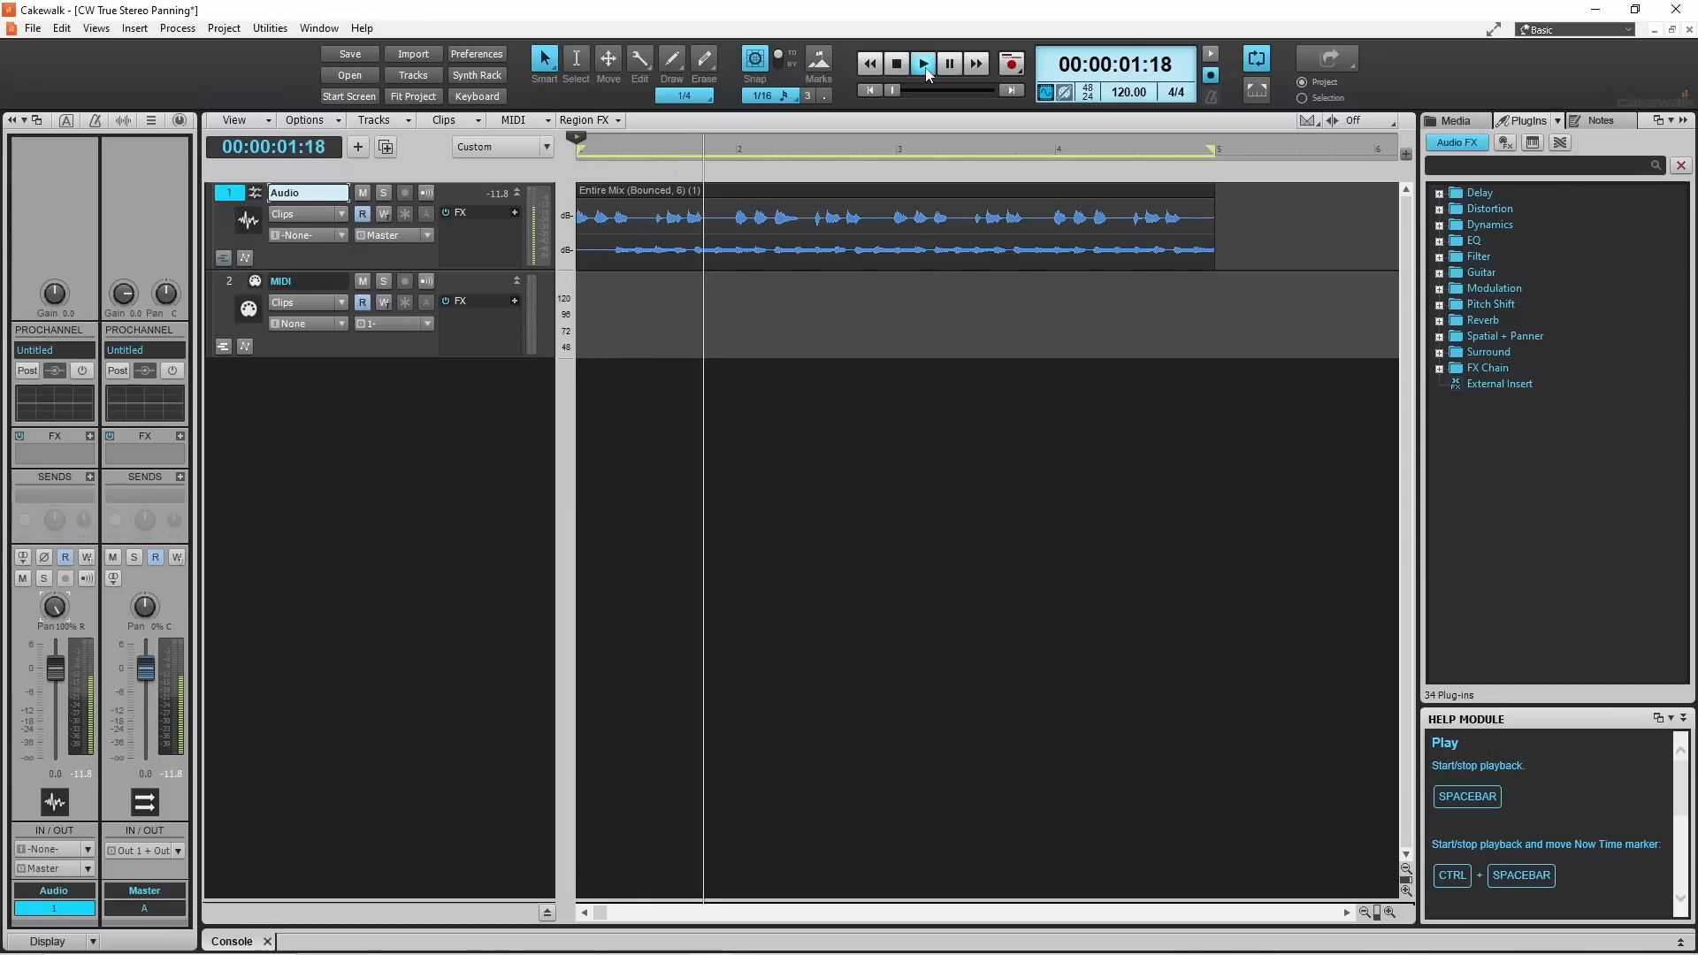
click(922, 63)
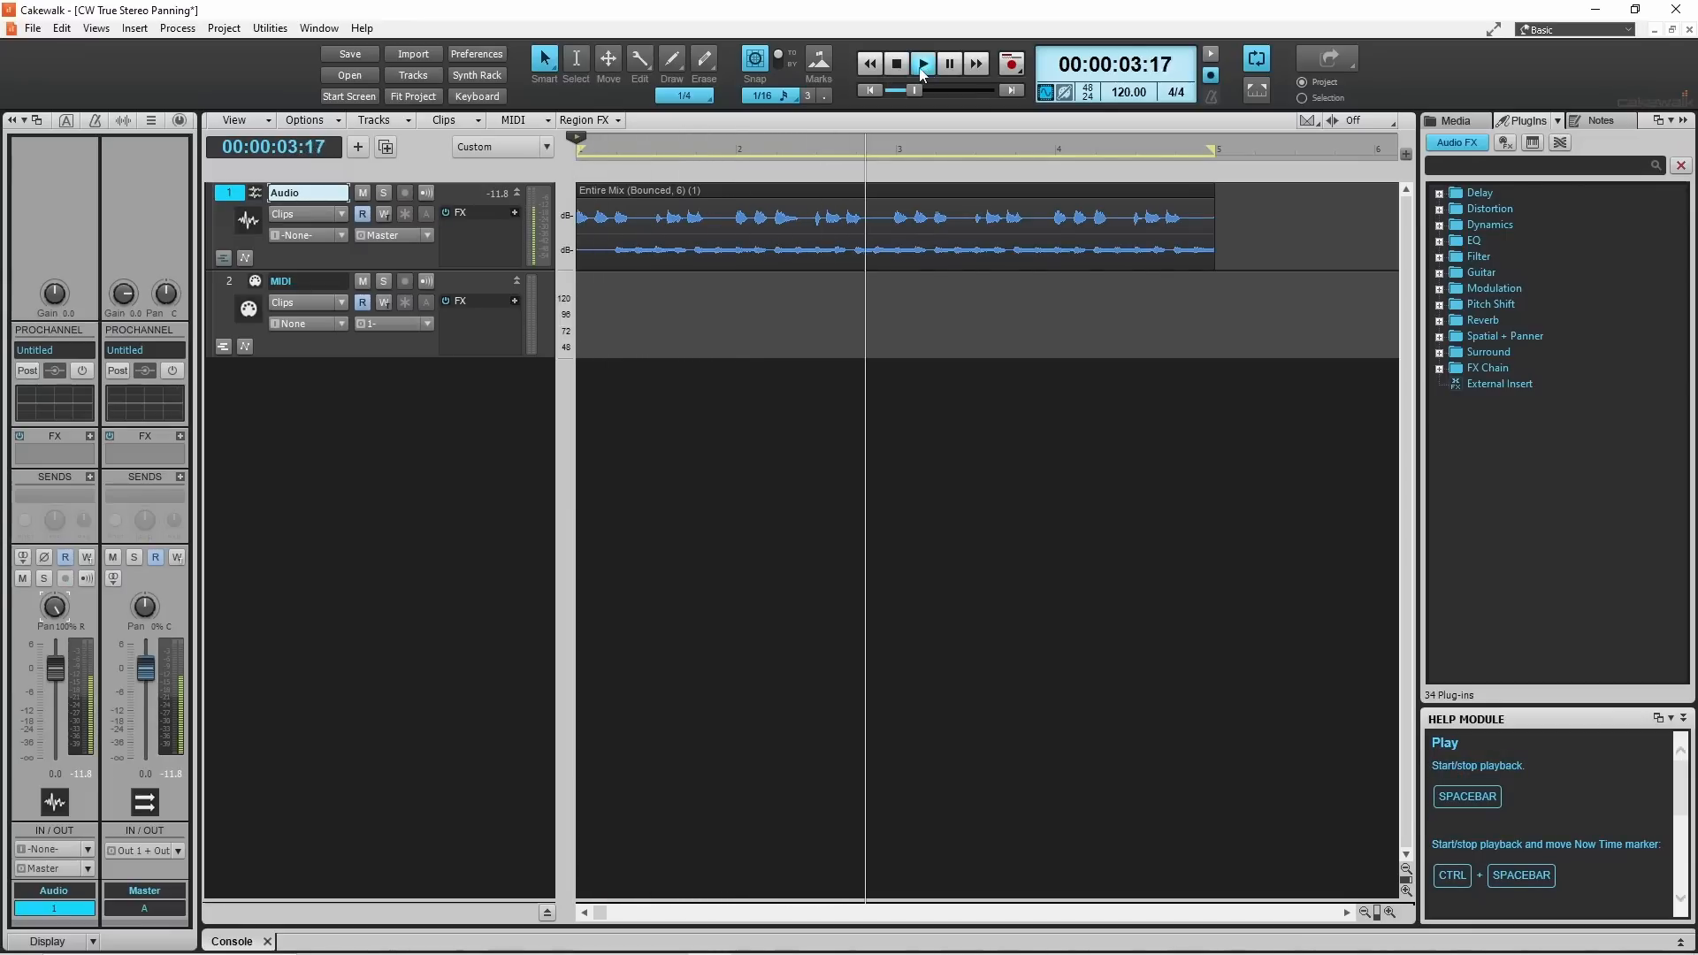
click(894, 63)
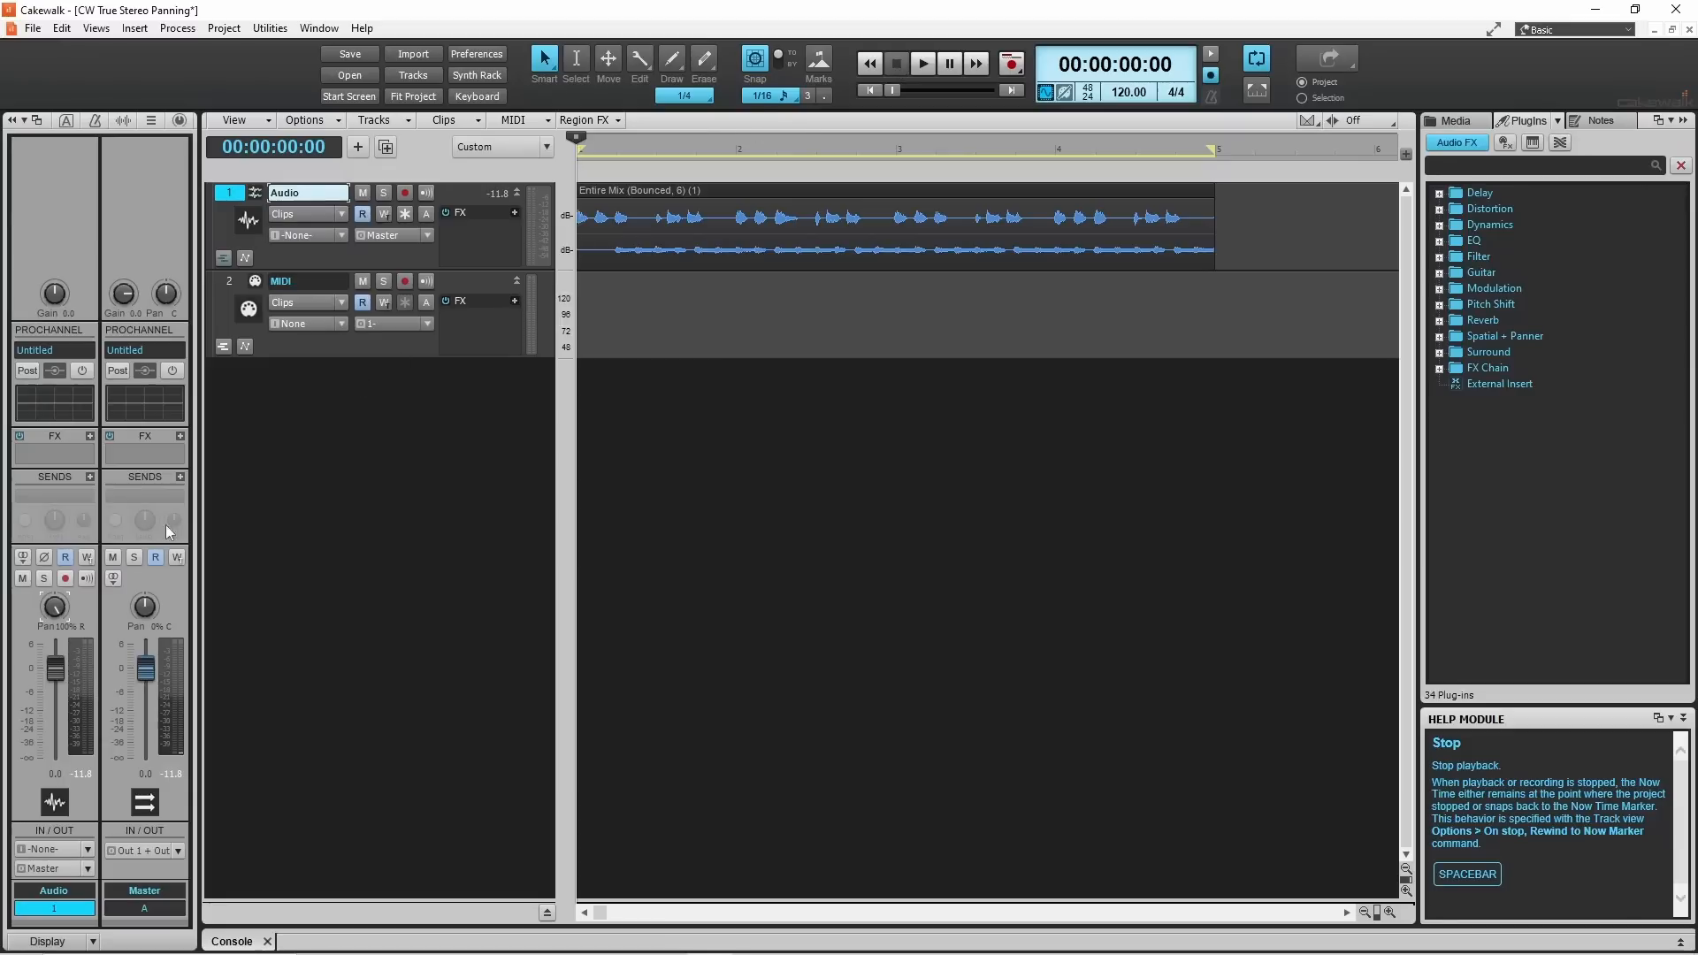
- Set the Audio track pan to 100% L and play it back, then stop
drag(53, 608, 53, 617)
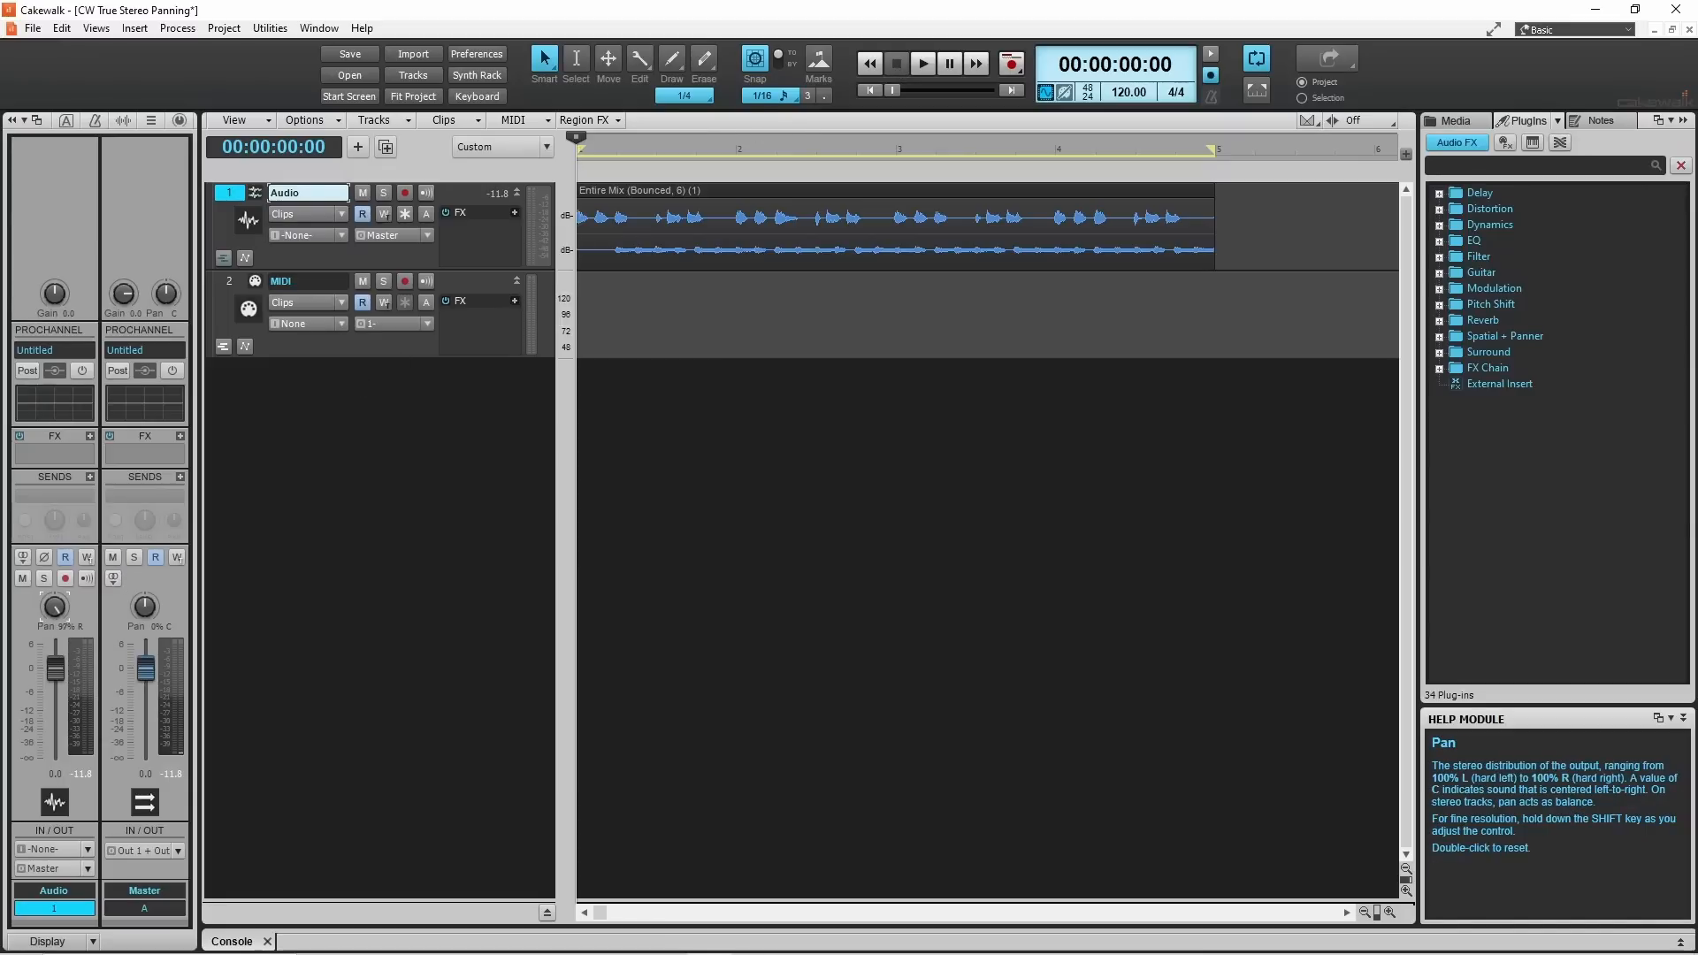
drag(53, 606, 53, 606)
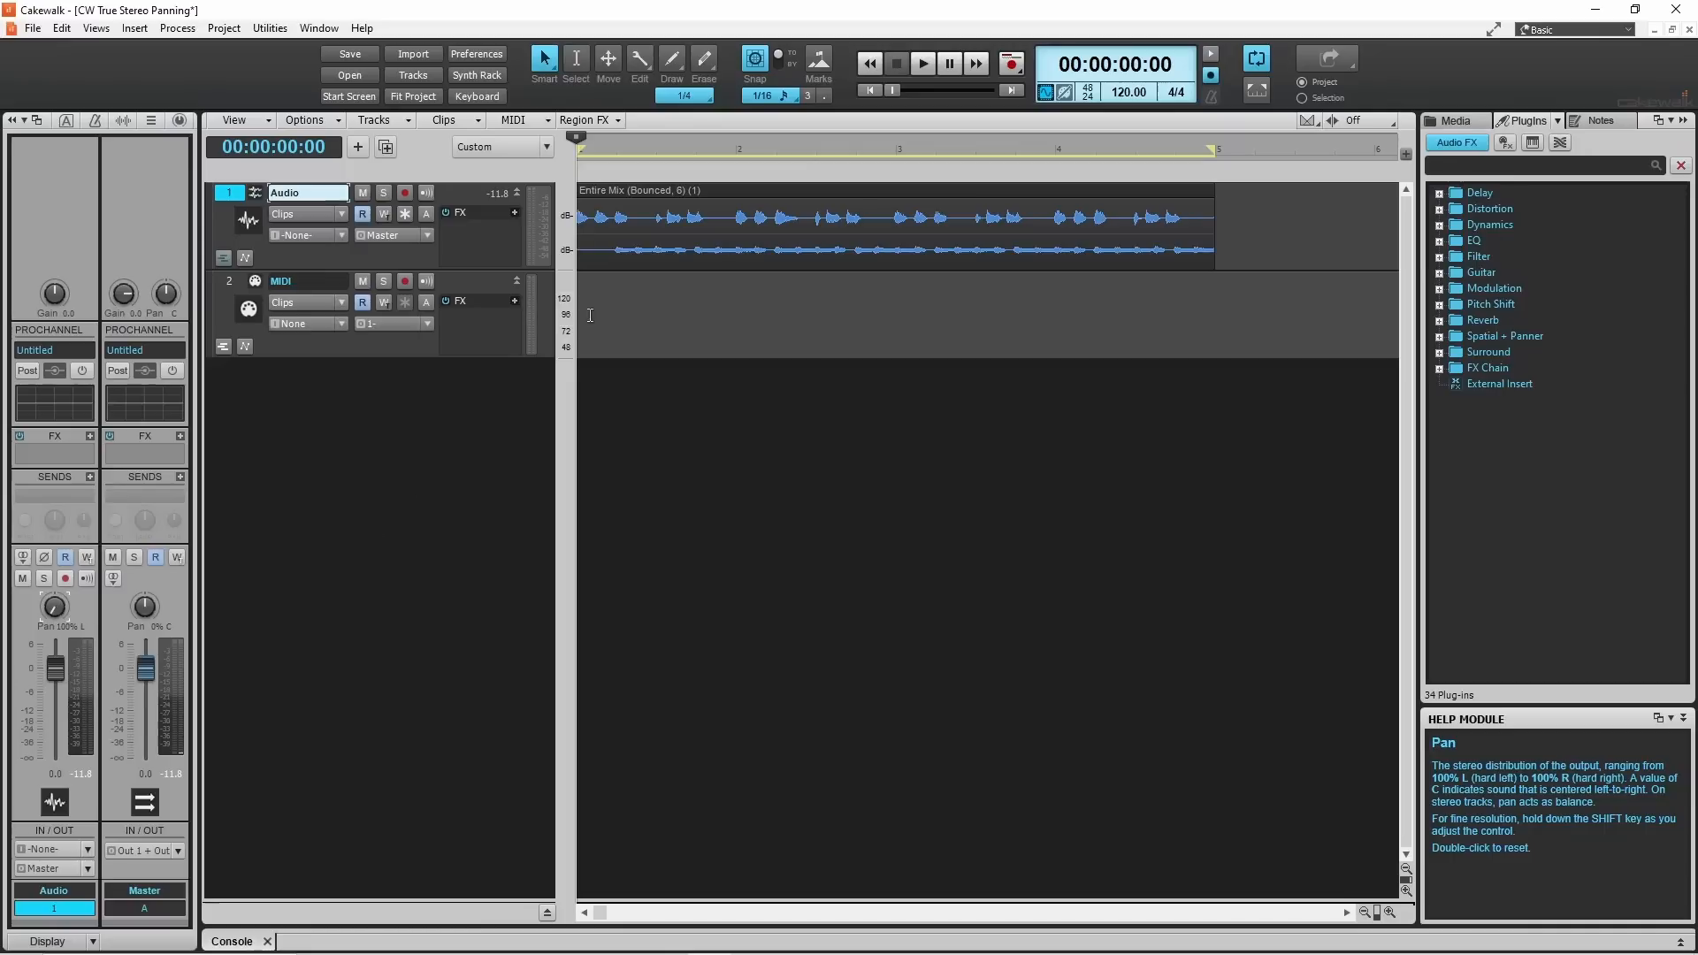
click(922, 62)
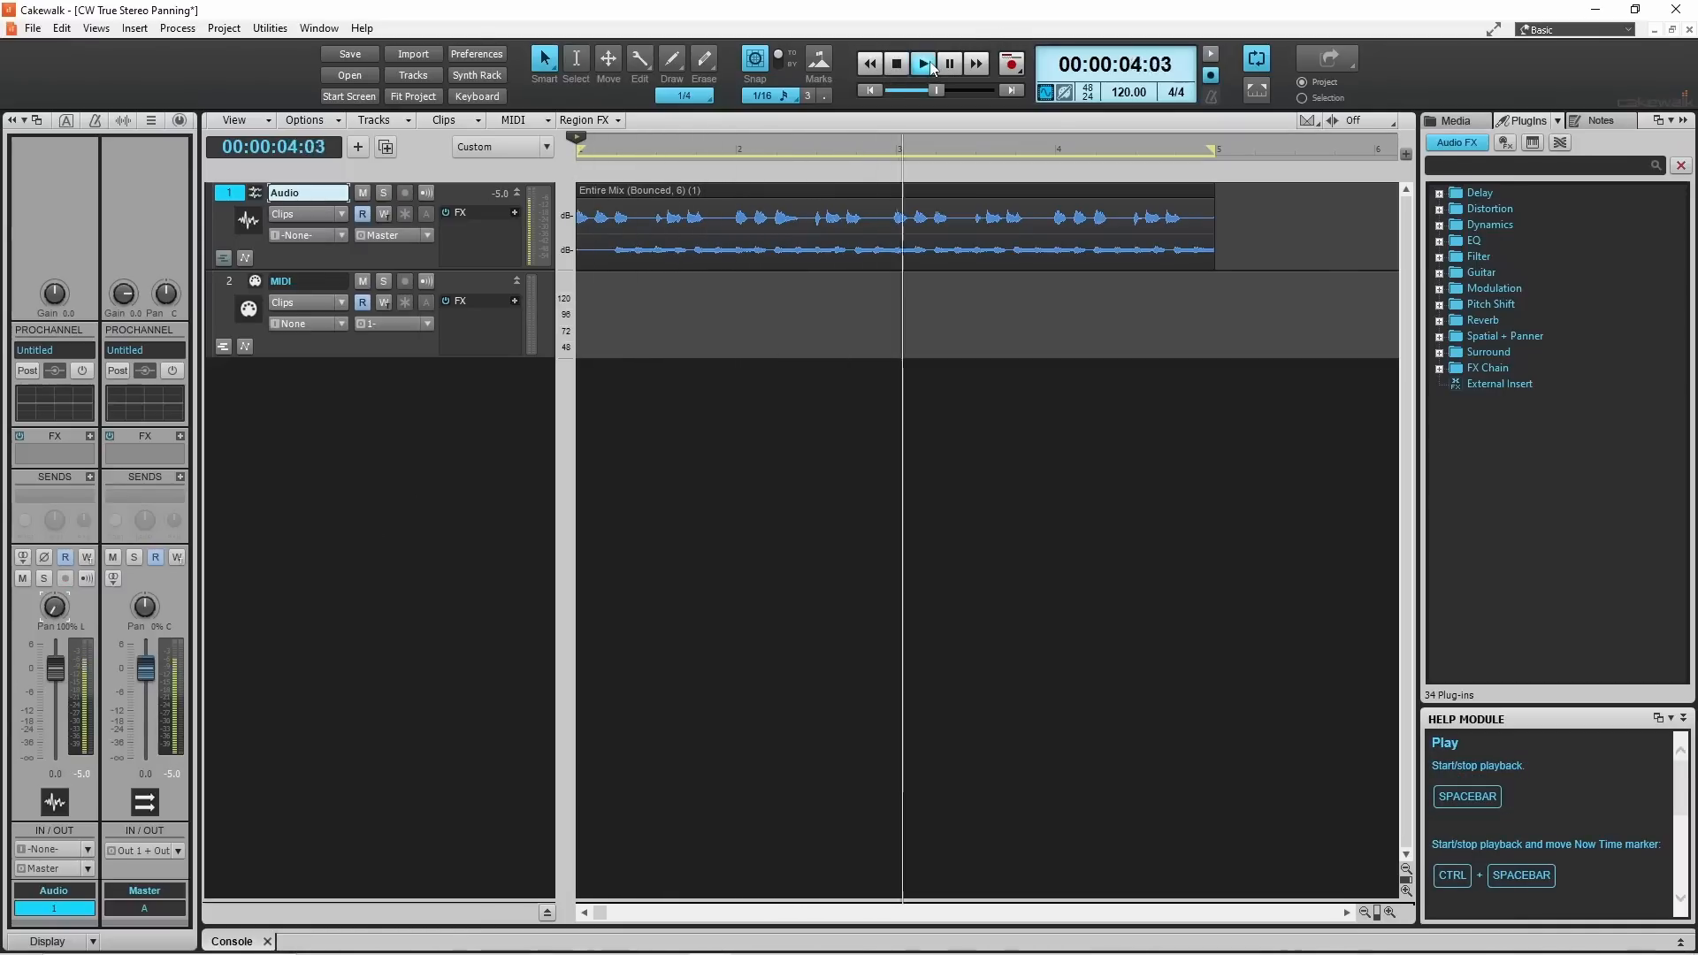
click(922, 63)
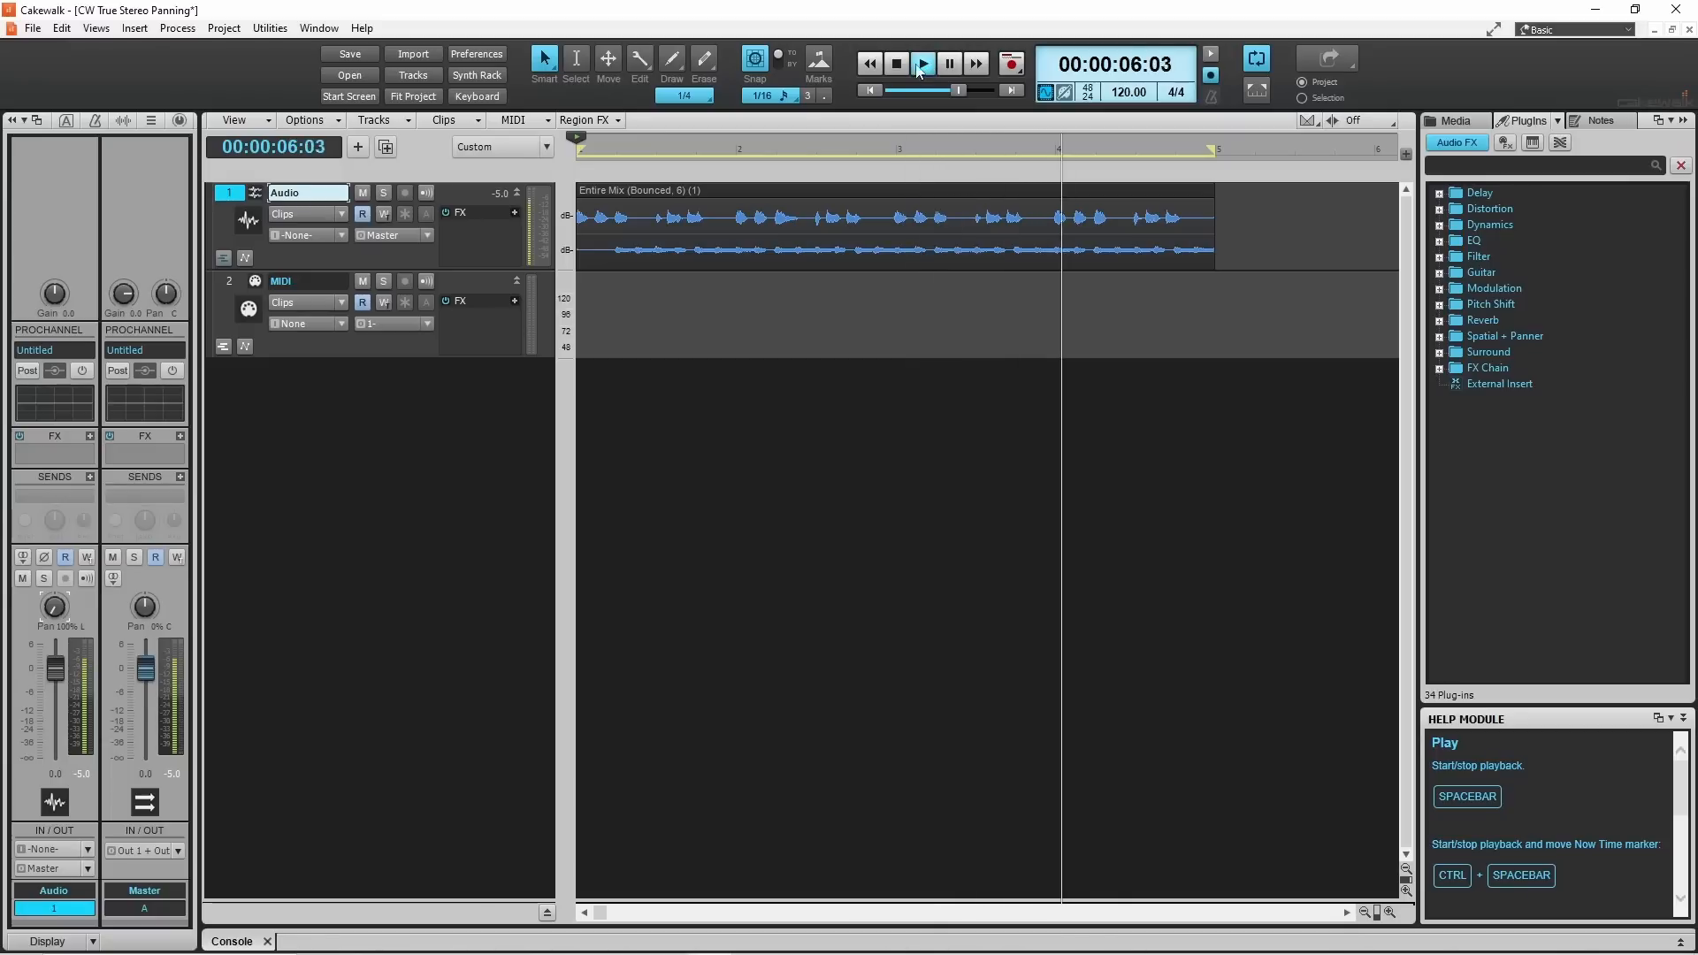
click(896, 64)
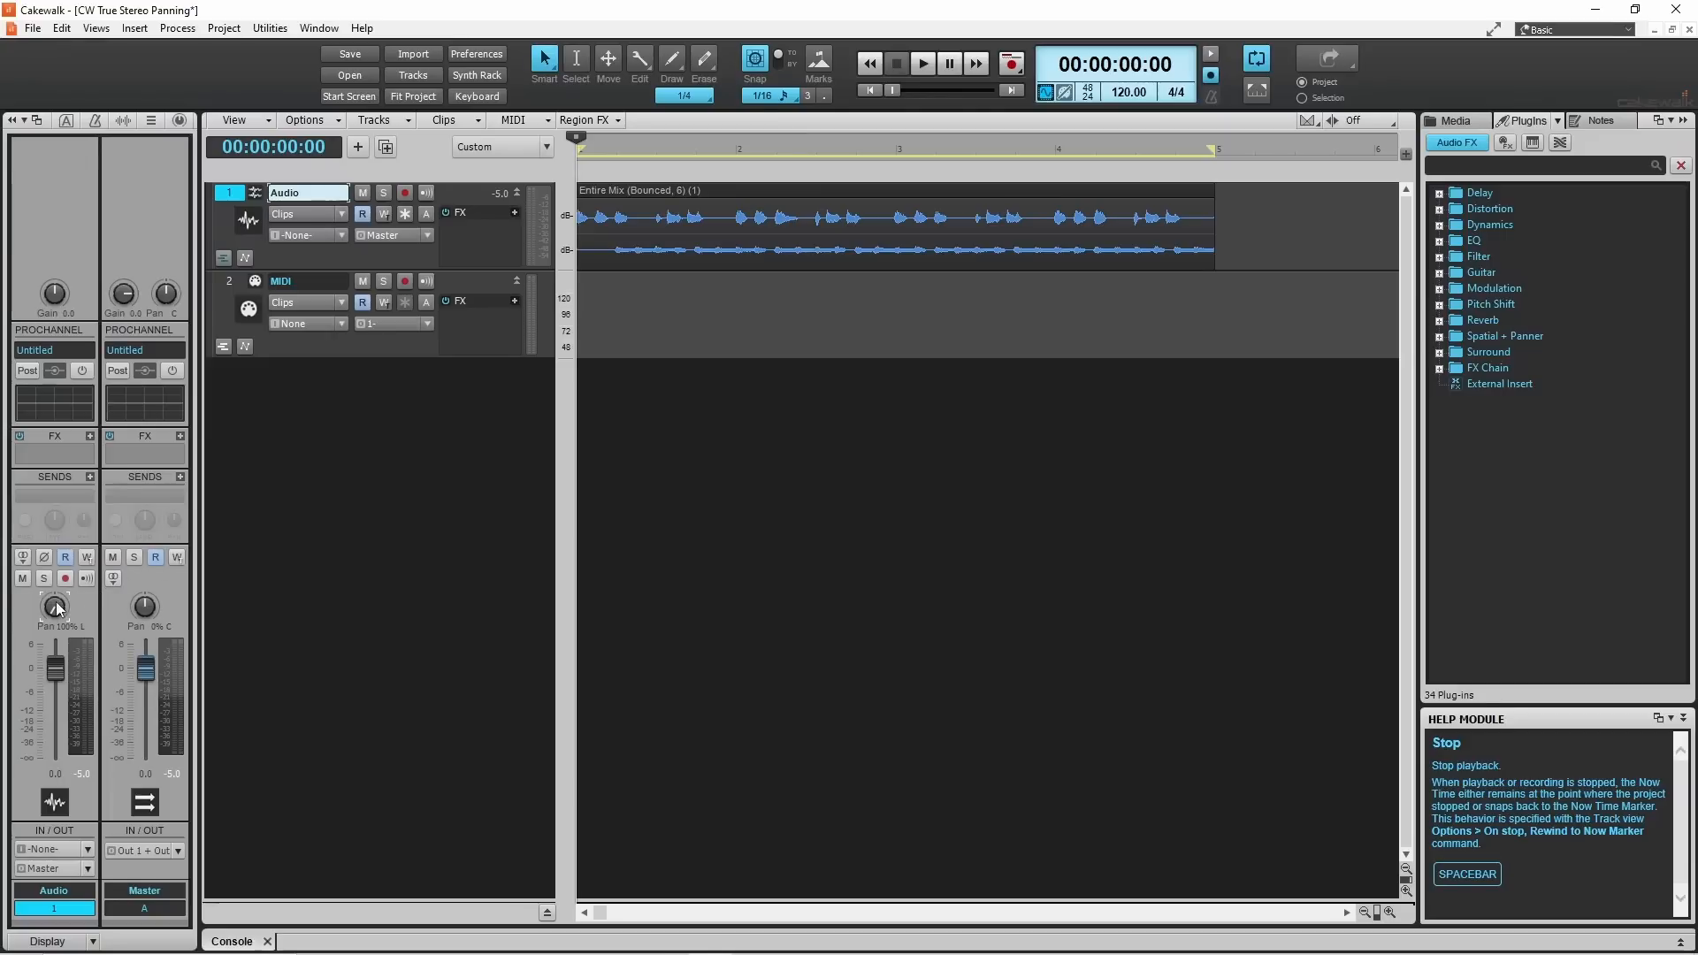
- Reset the Audio track's Pan knob to 0% C
double_click(54, 607)
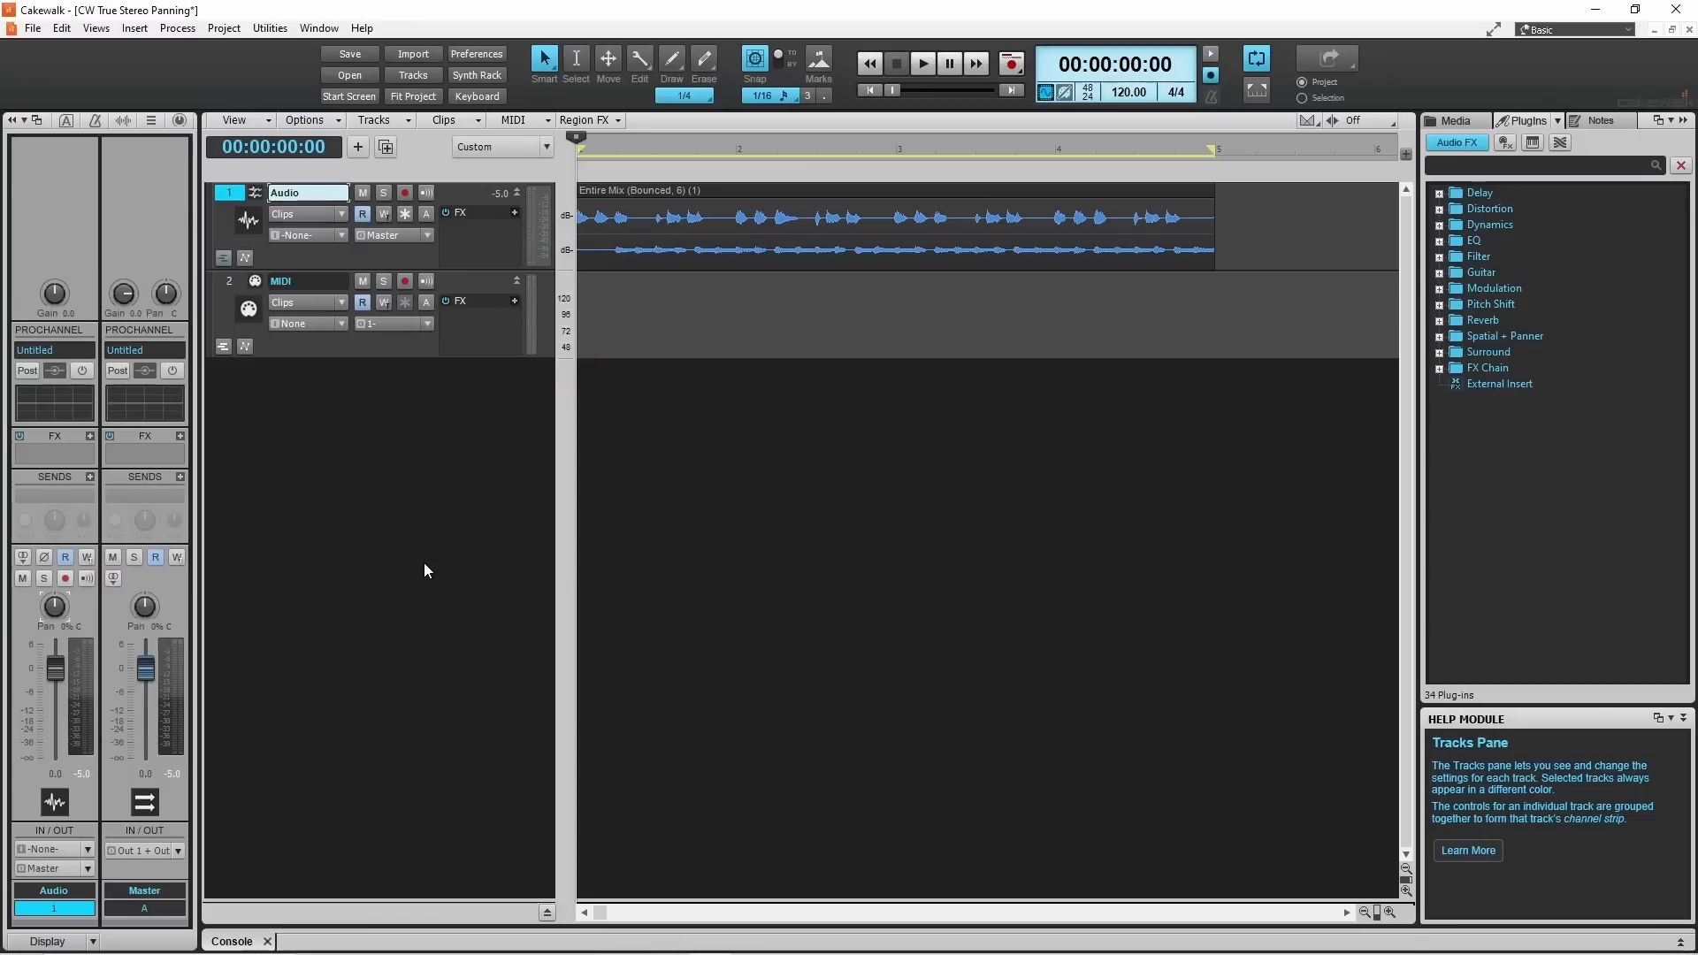
mouse_move(433, 323)
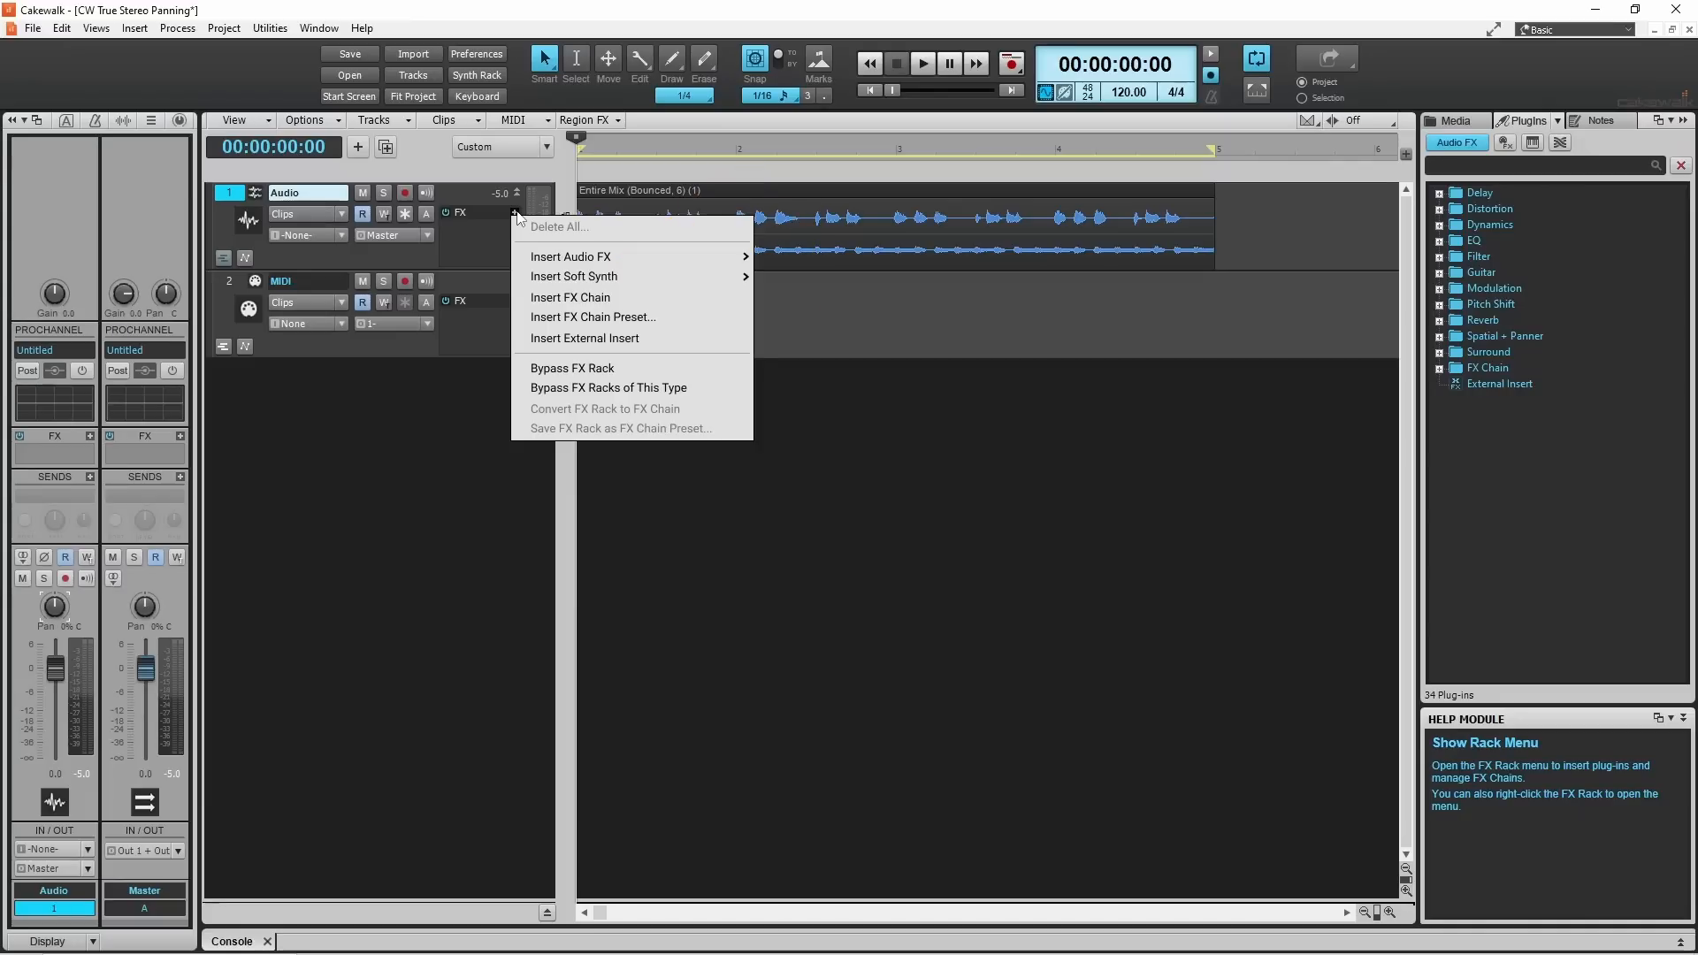
mouse_move(571, 257)
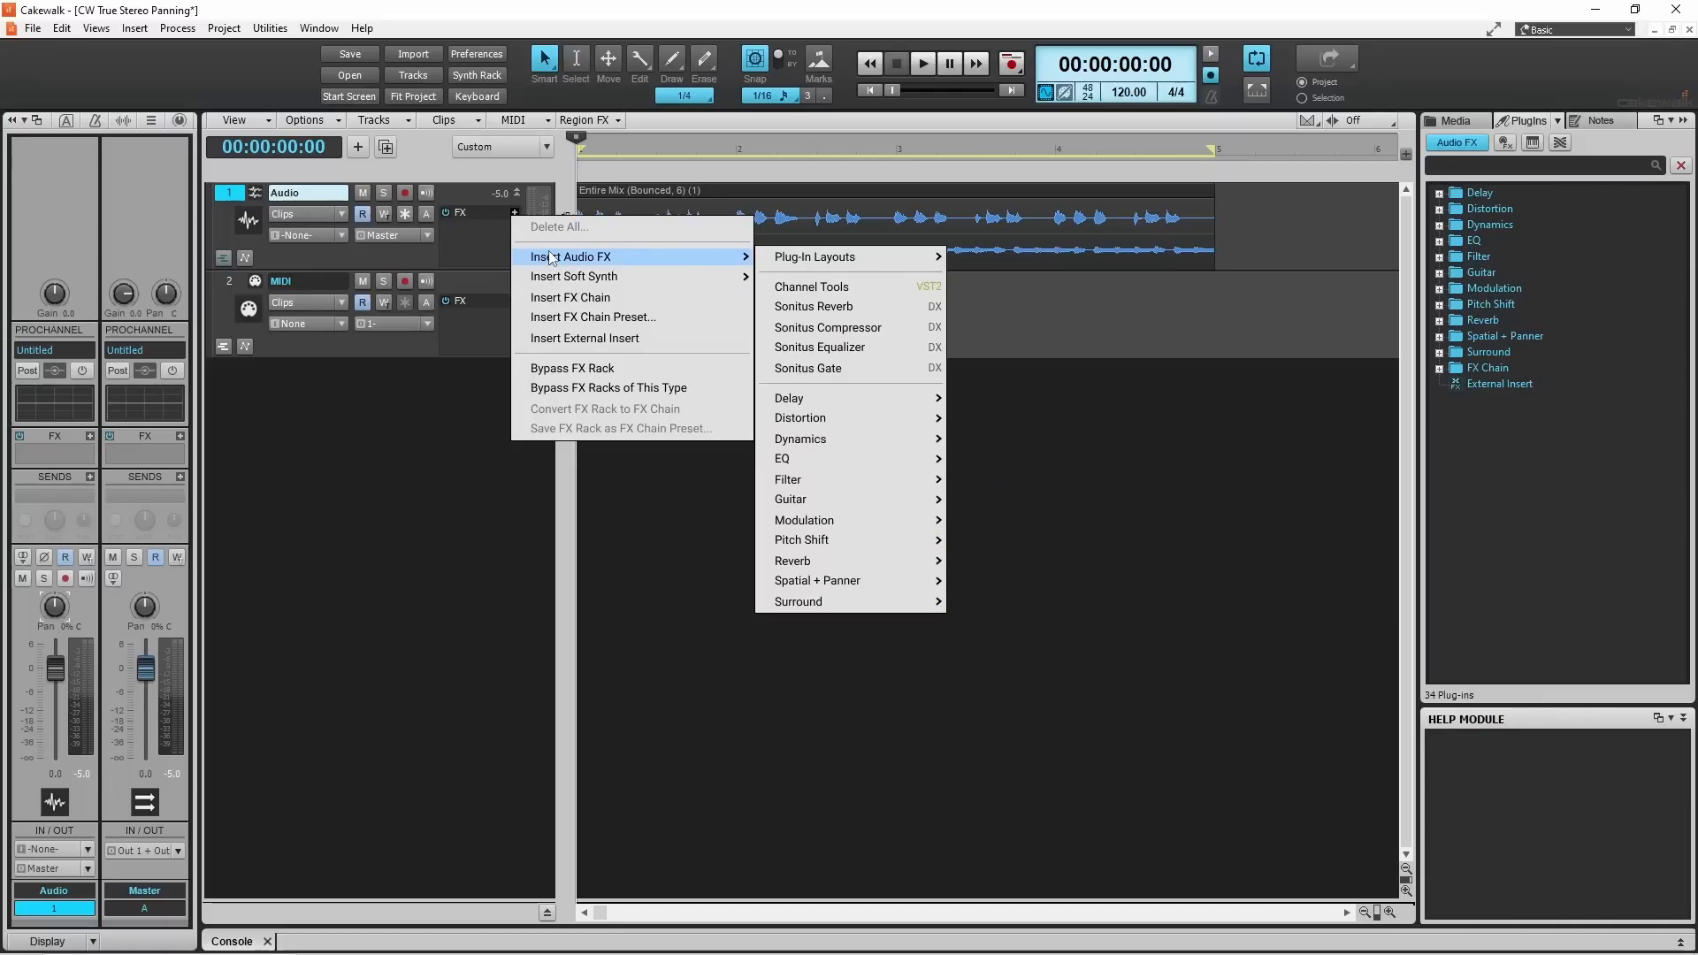
mouse_move(840, 439)
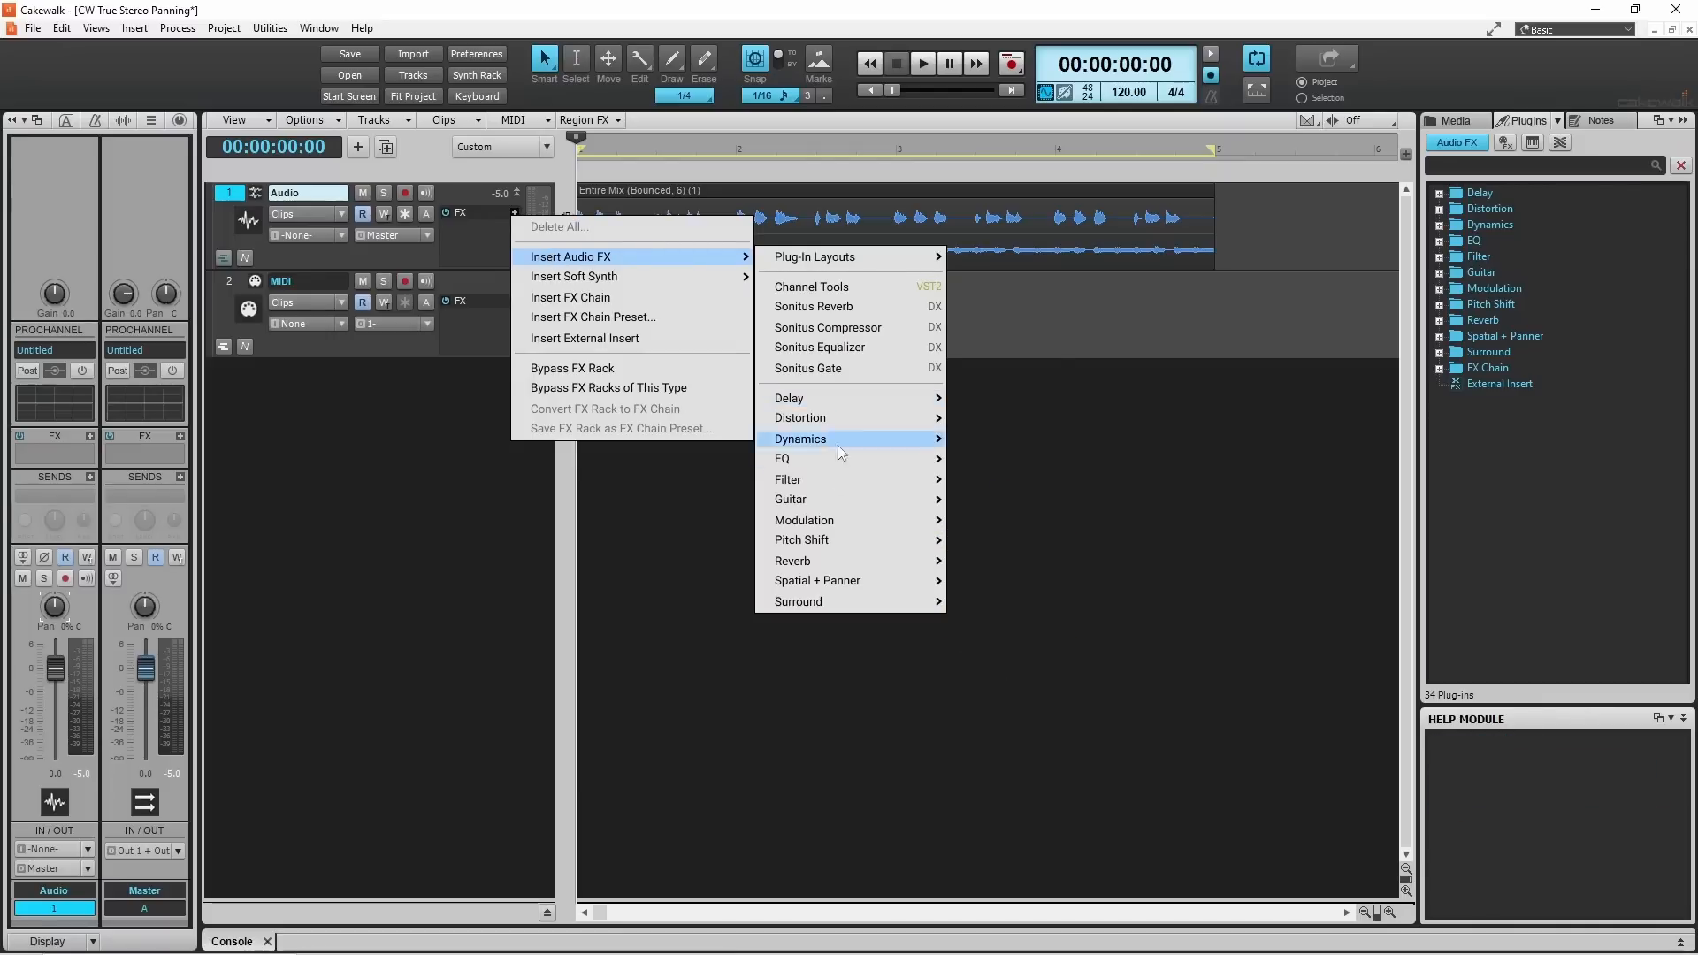
mouse_move(817, 581)
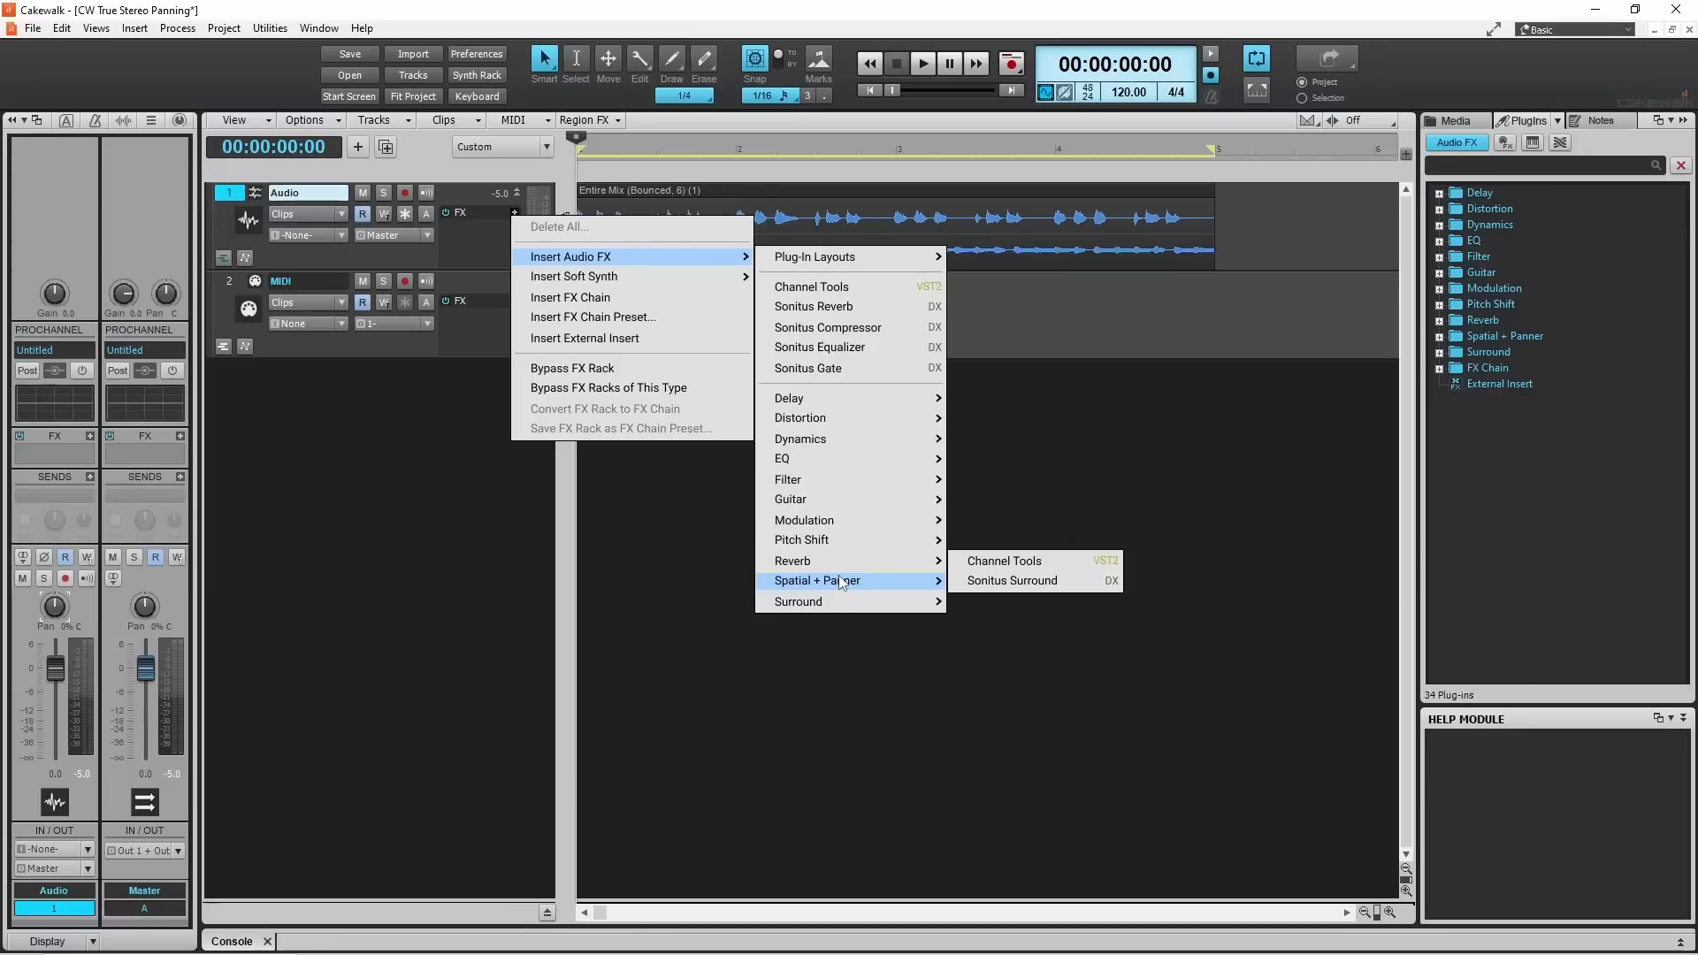
mouse_move(1002, 561)
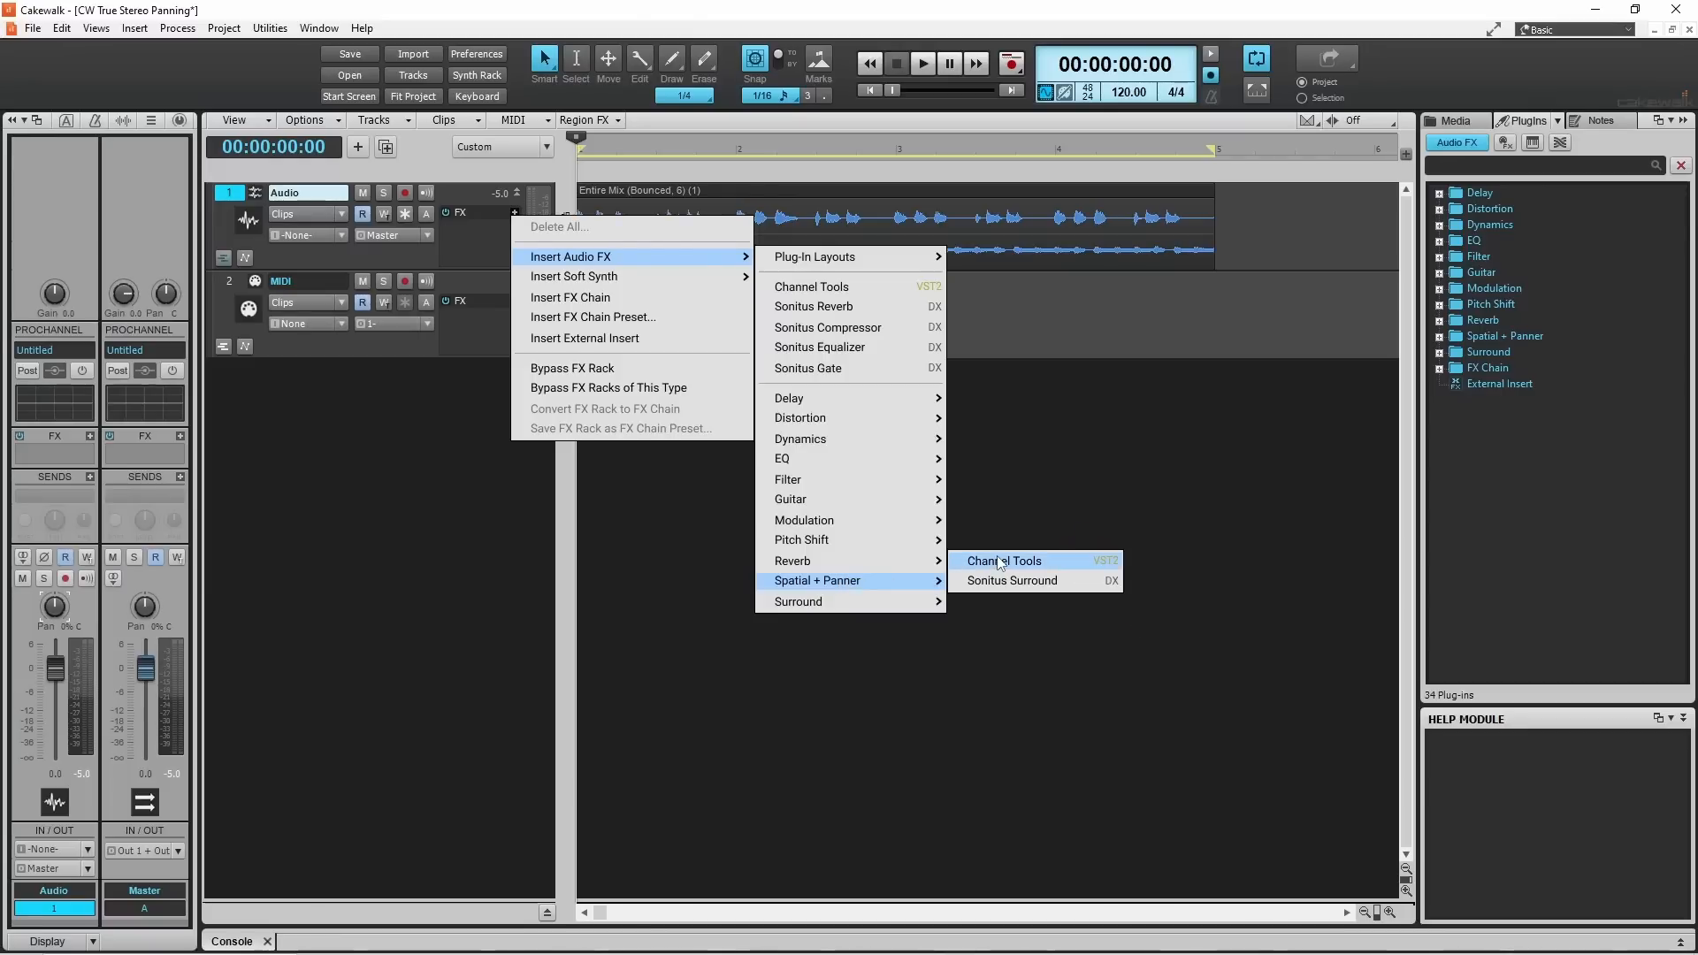
- Insert Channel Tools from Spatial + Panner into the Audio track's FX bin
click(1003, 560)
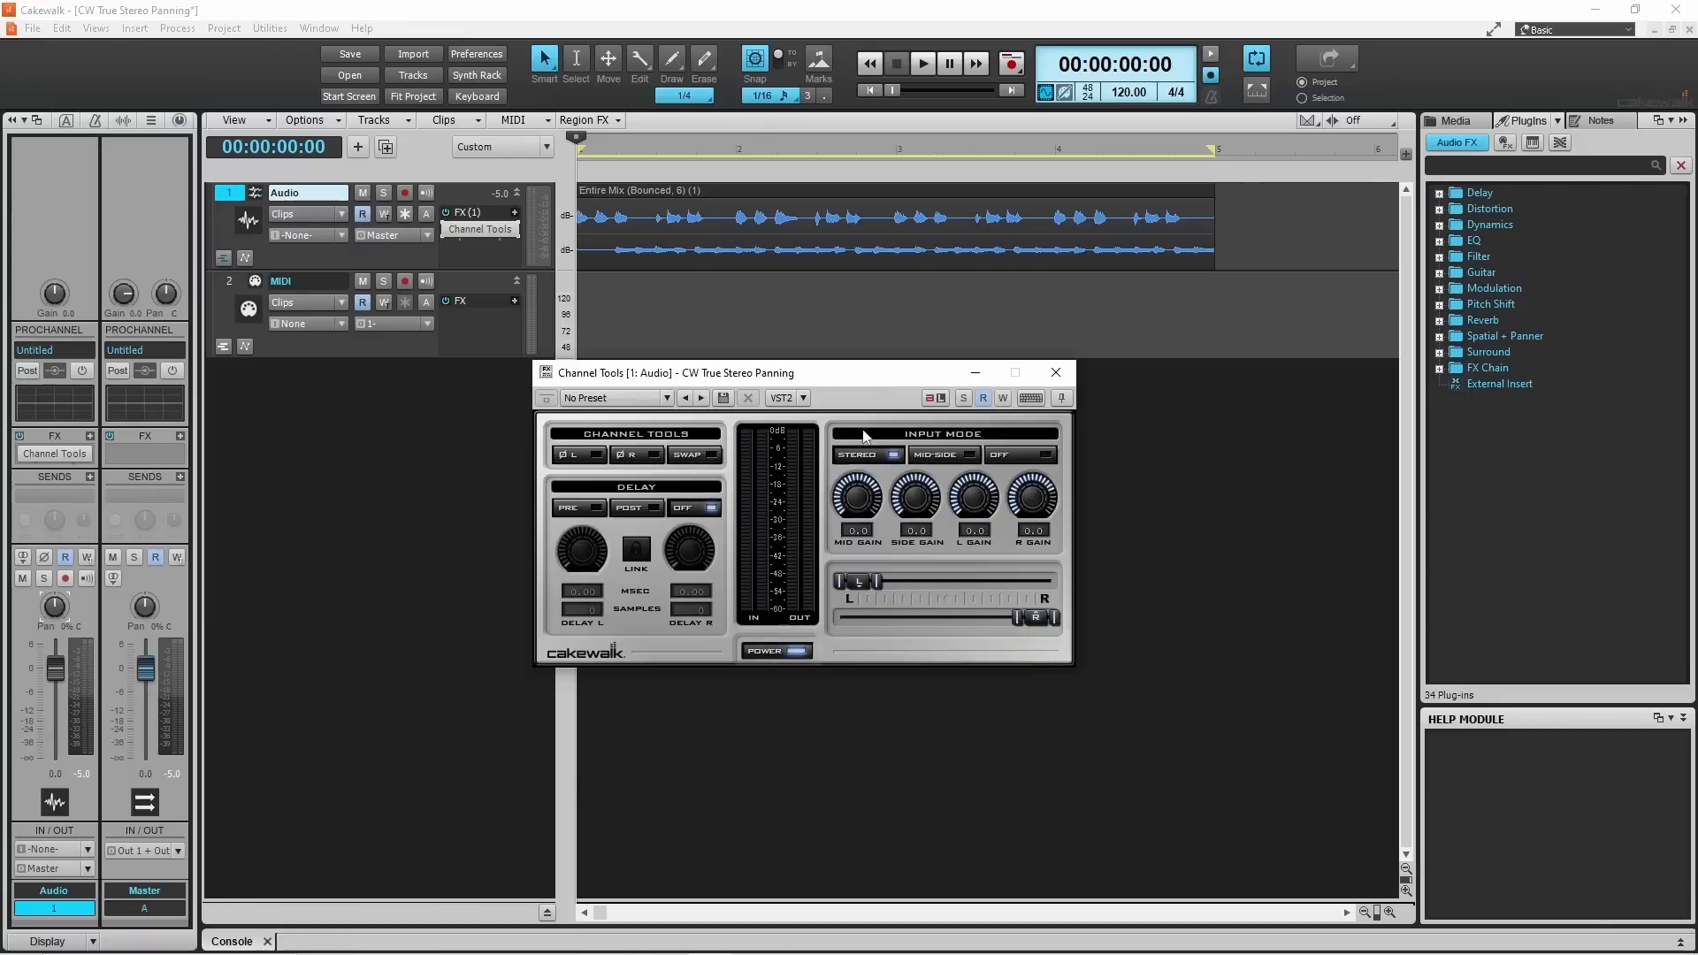
mouse_move(861, 583)
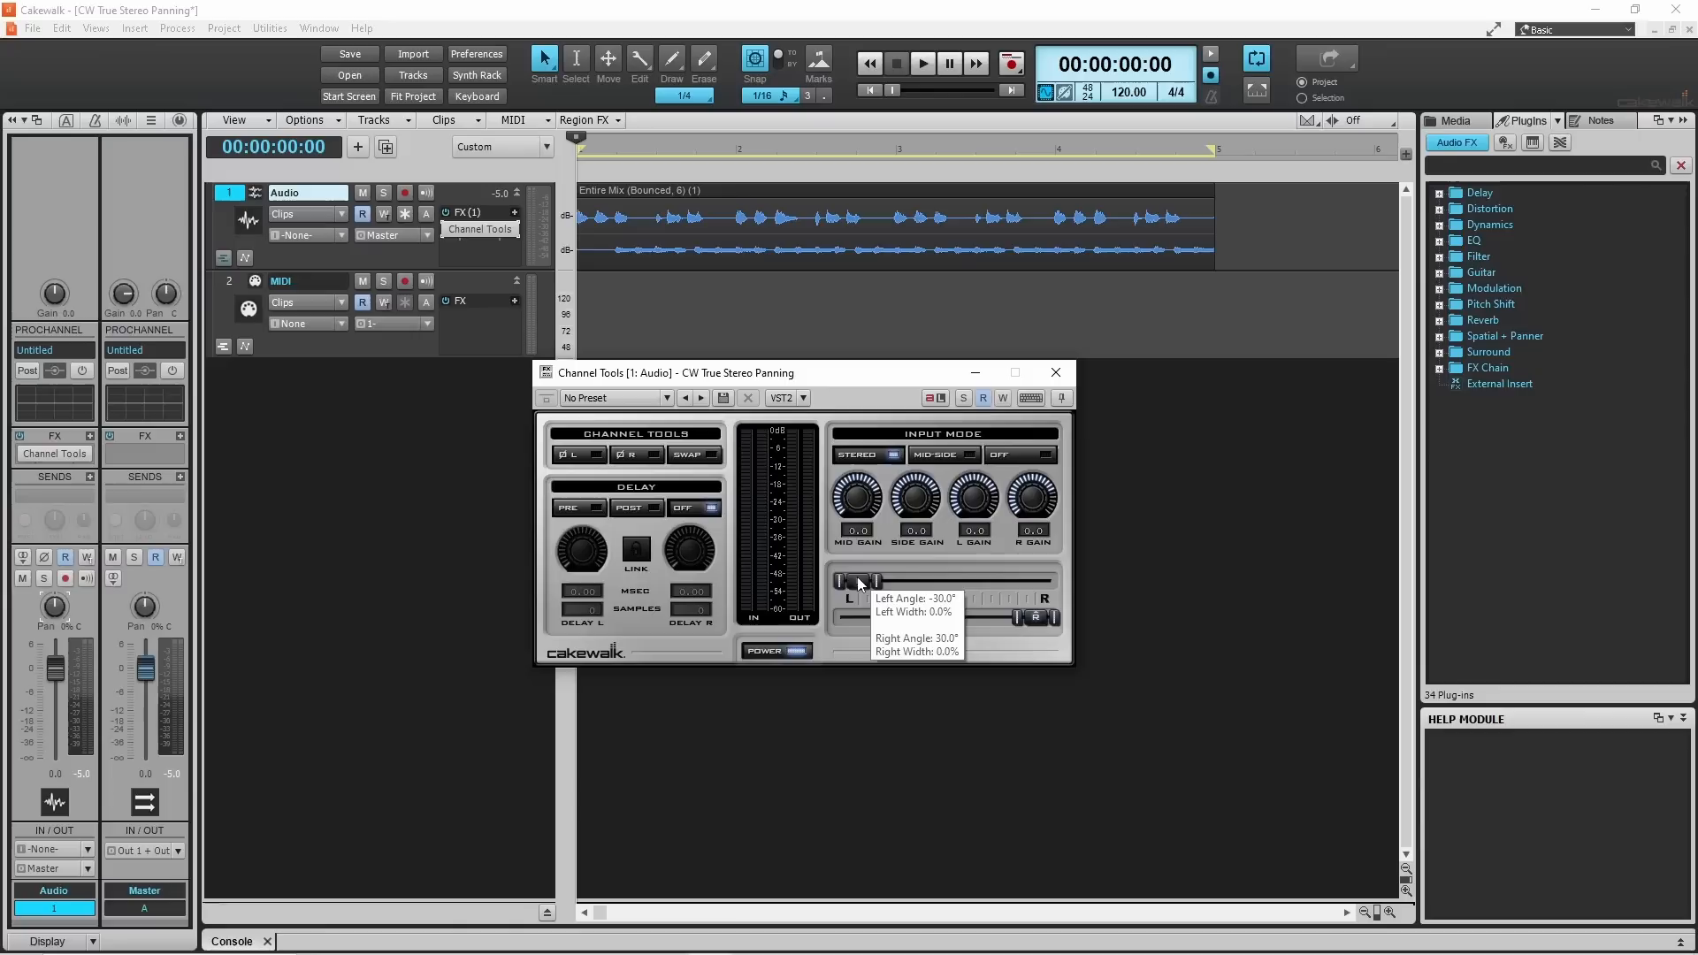
- Set the left channel pan to 0° and the right channel to about 16.9°
drag(853, 582, 942, 582)
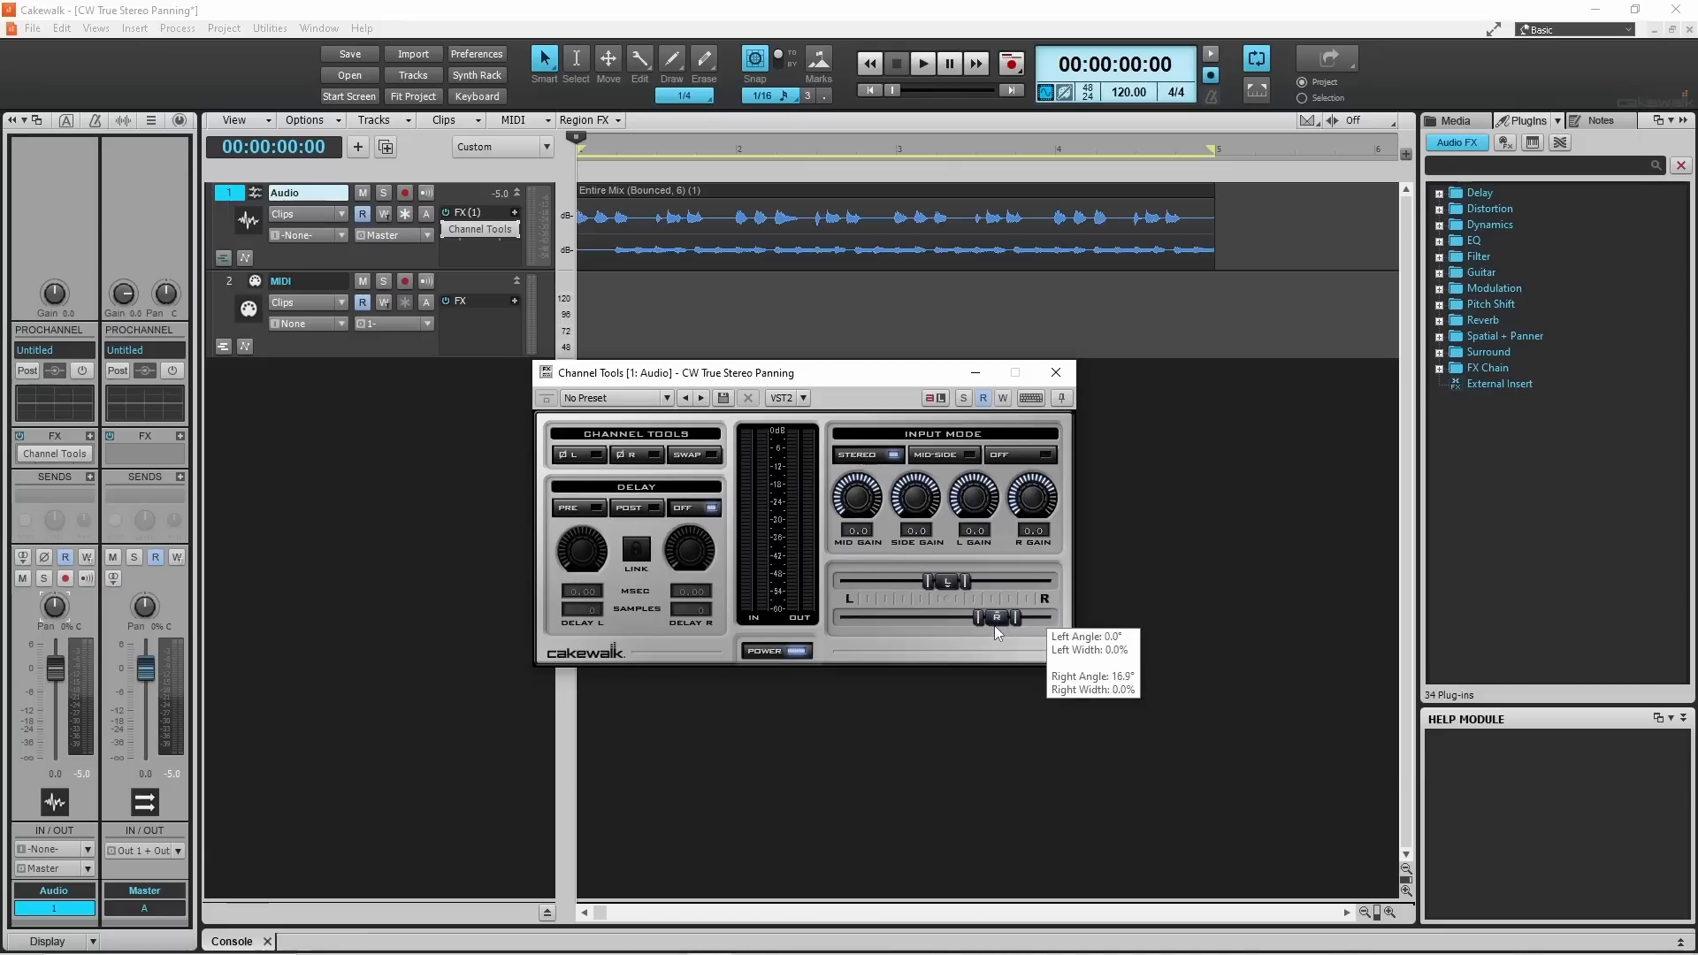
drag(1002, 617, 989, 618)
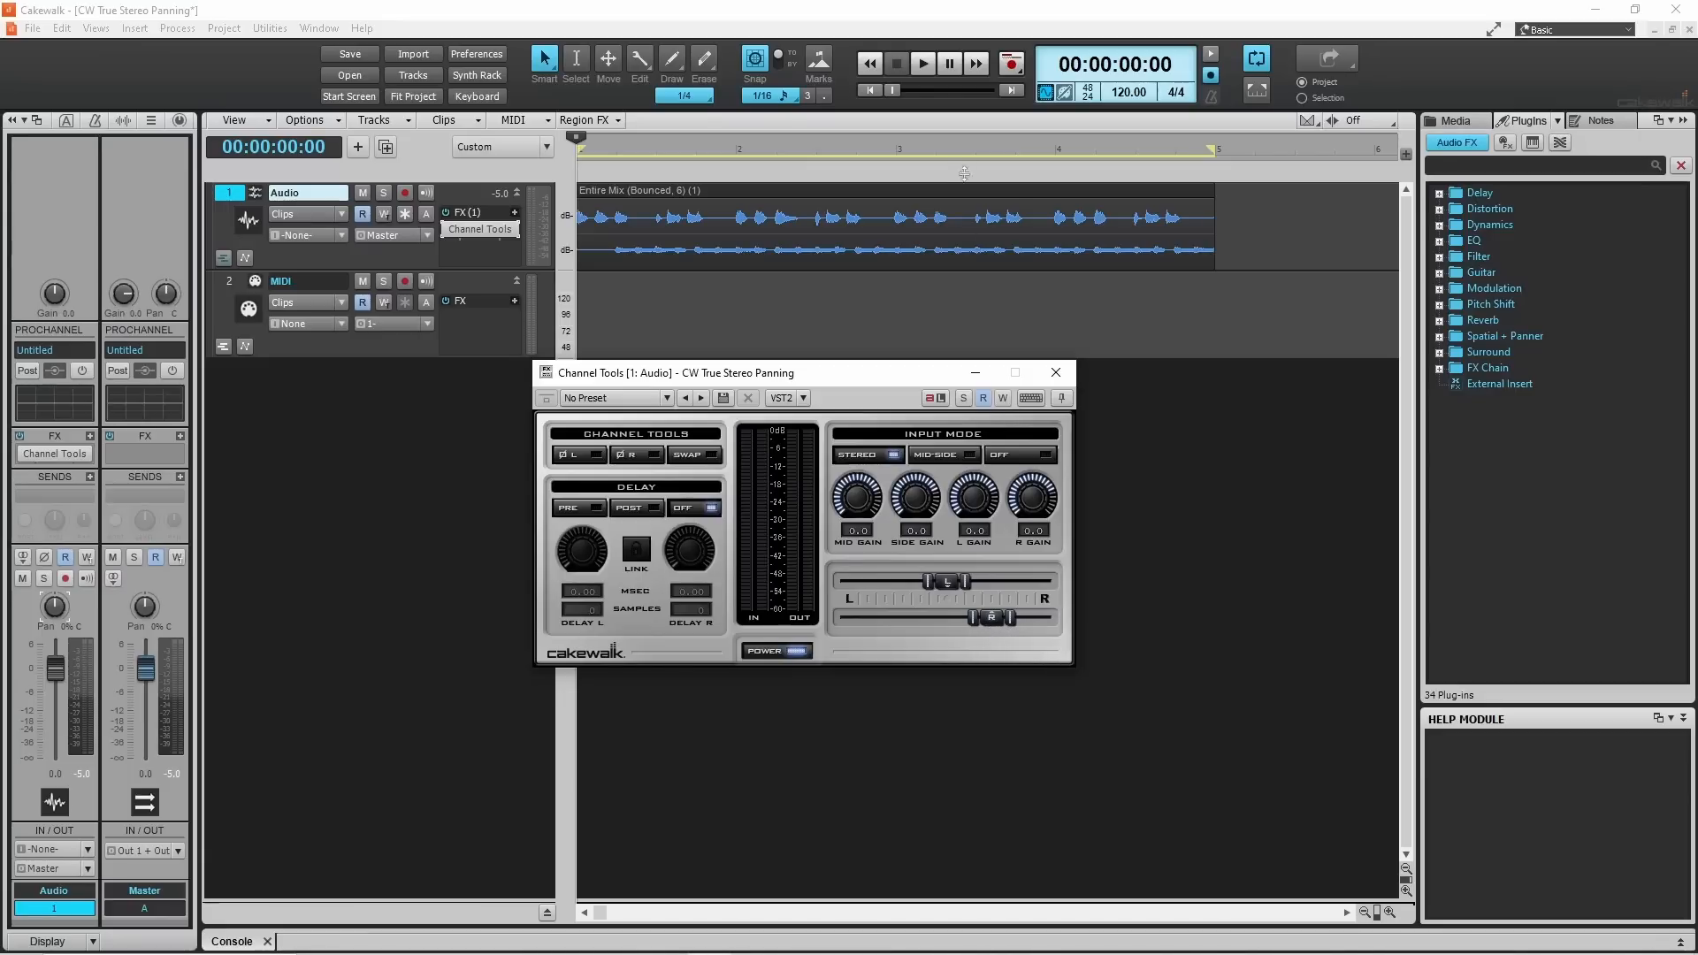
- Play back the audio to hear the new Channel Tools panning
click(921, 63)
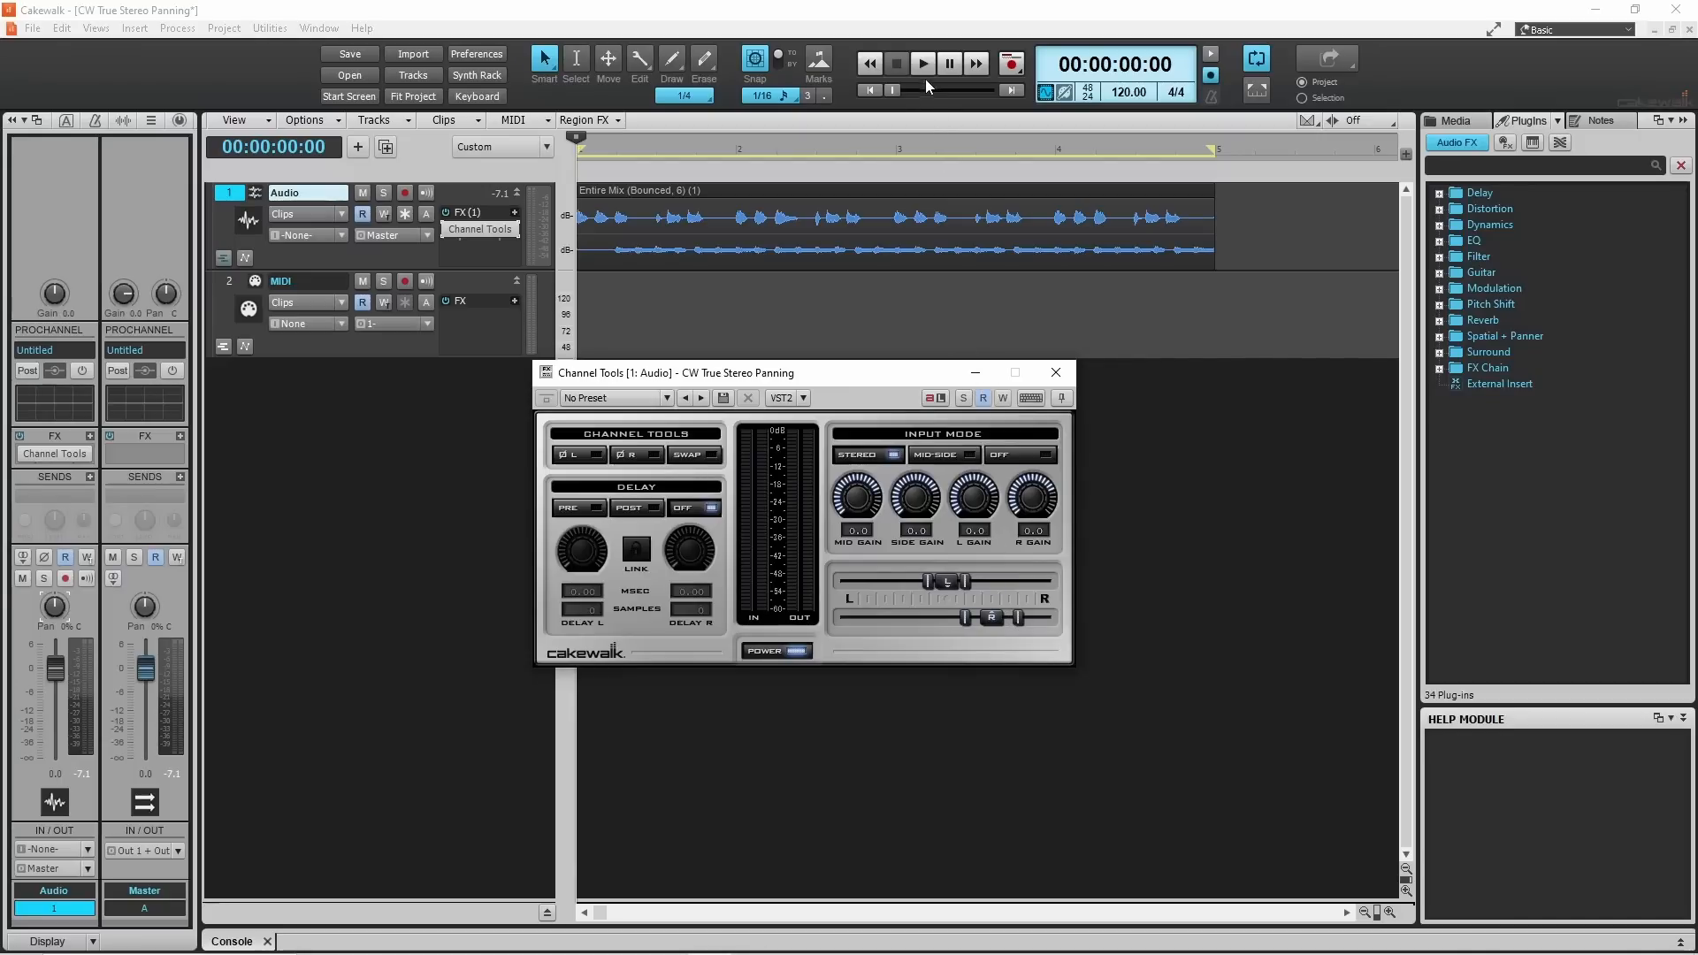
click(922, 63)
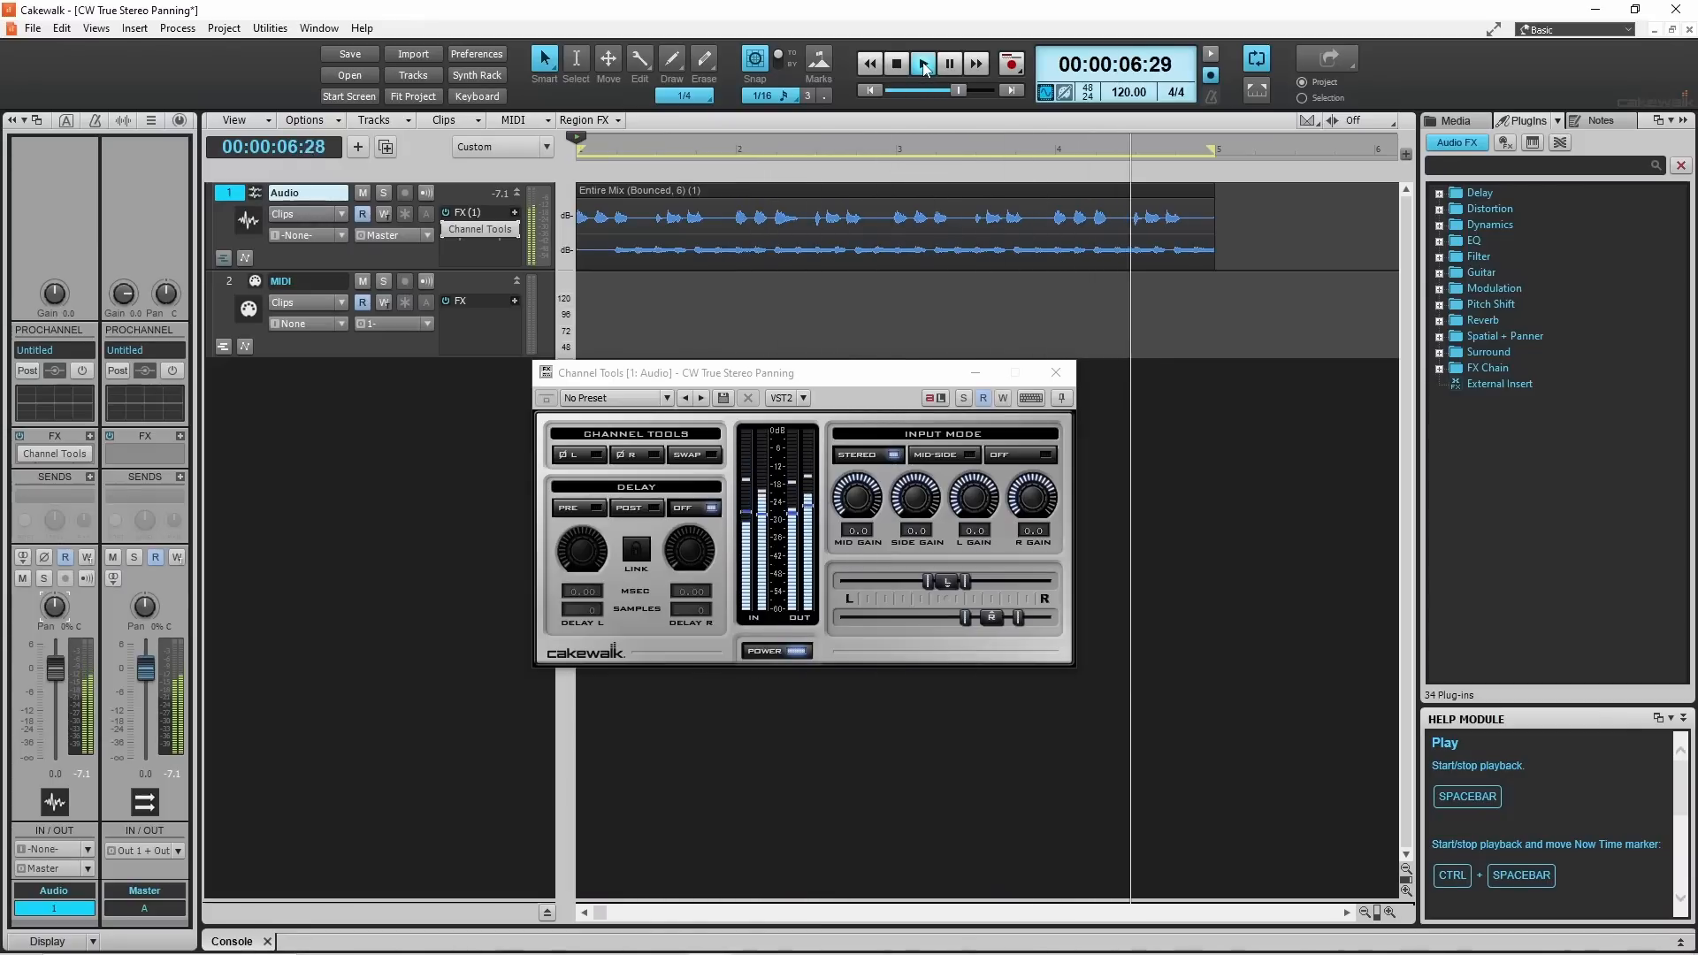
click(896, 63)
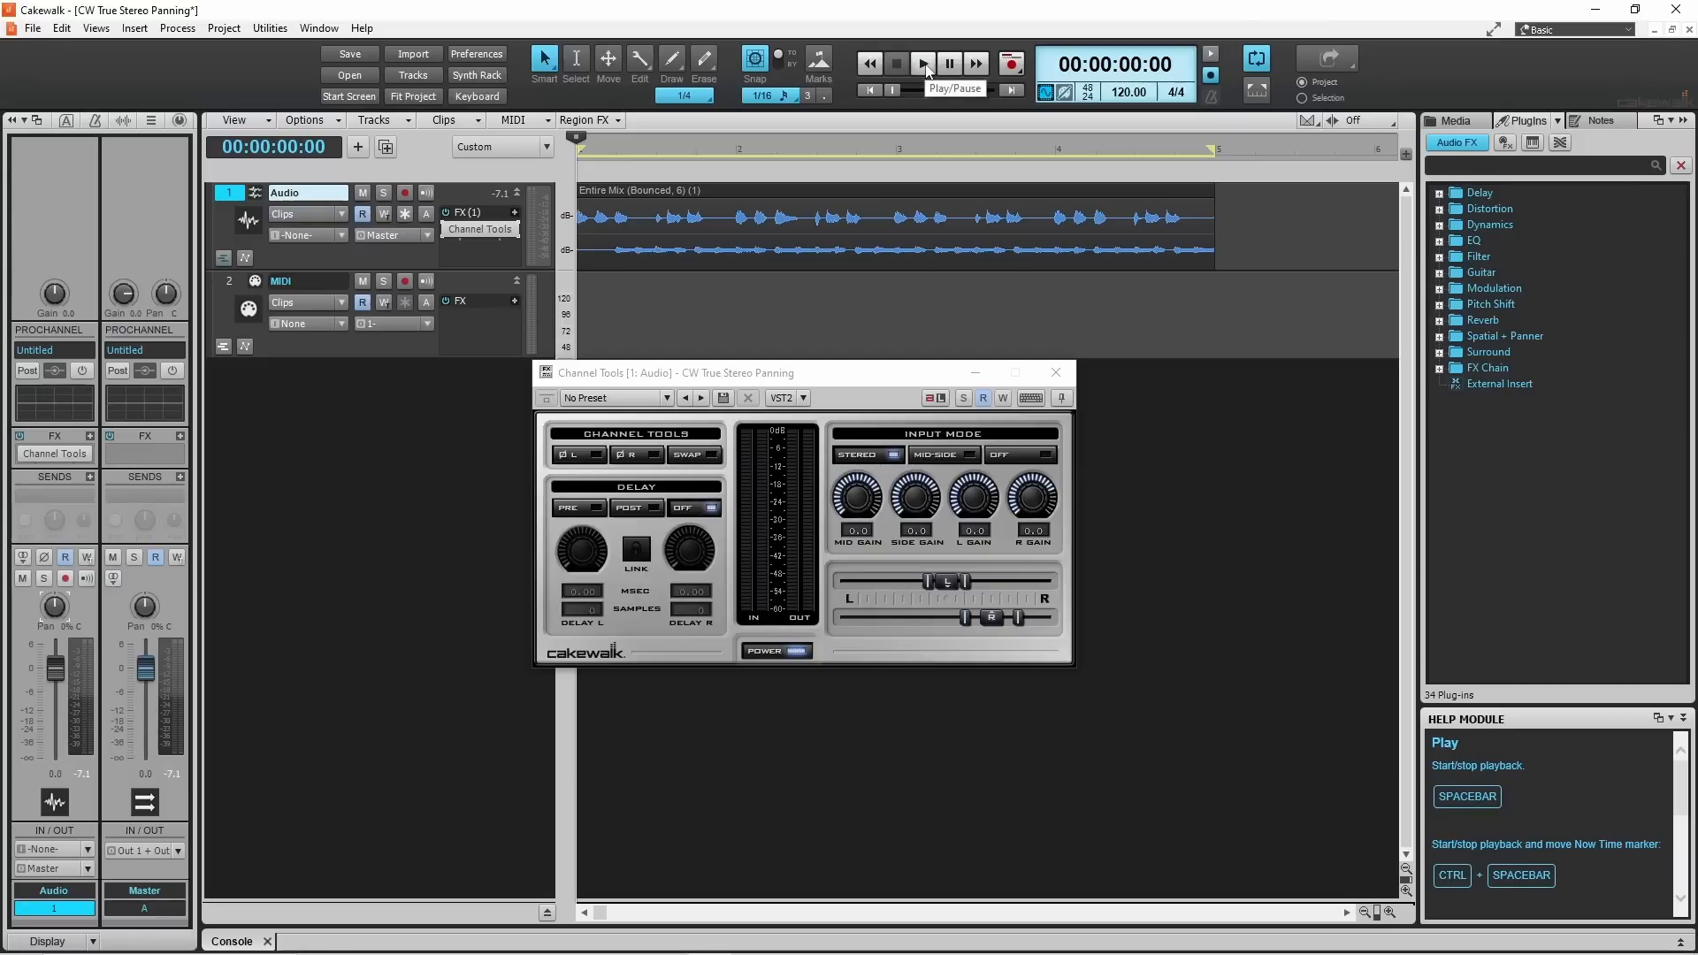
click(922, 63)
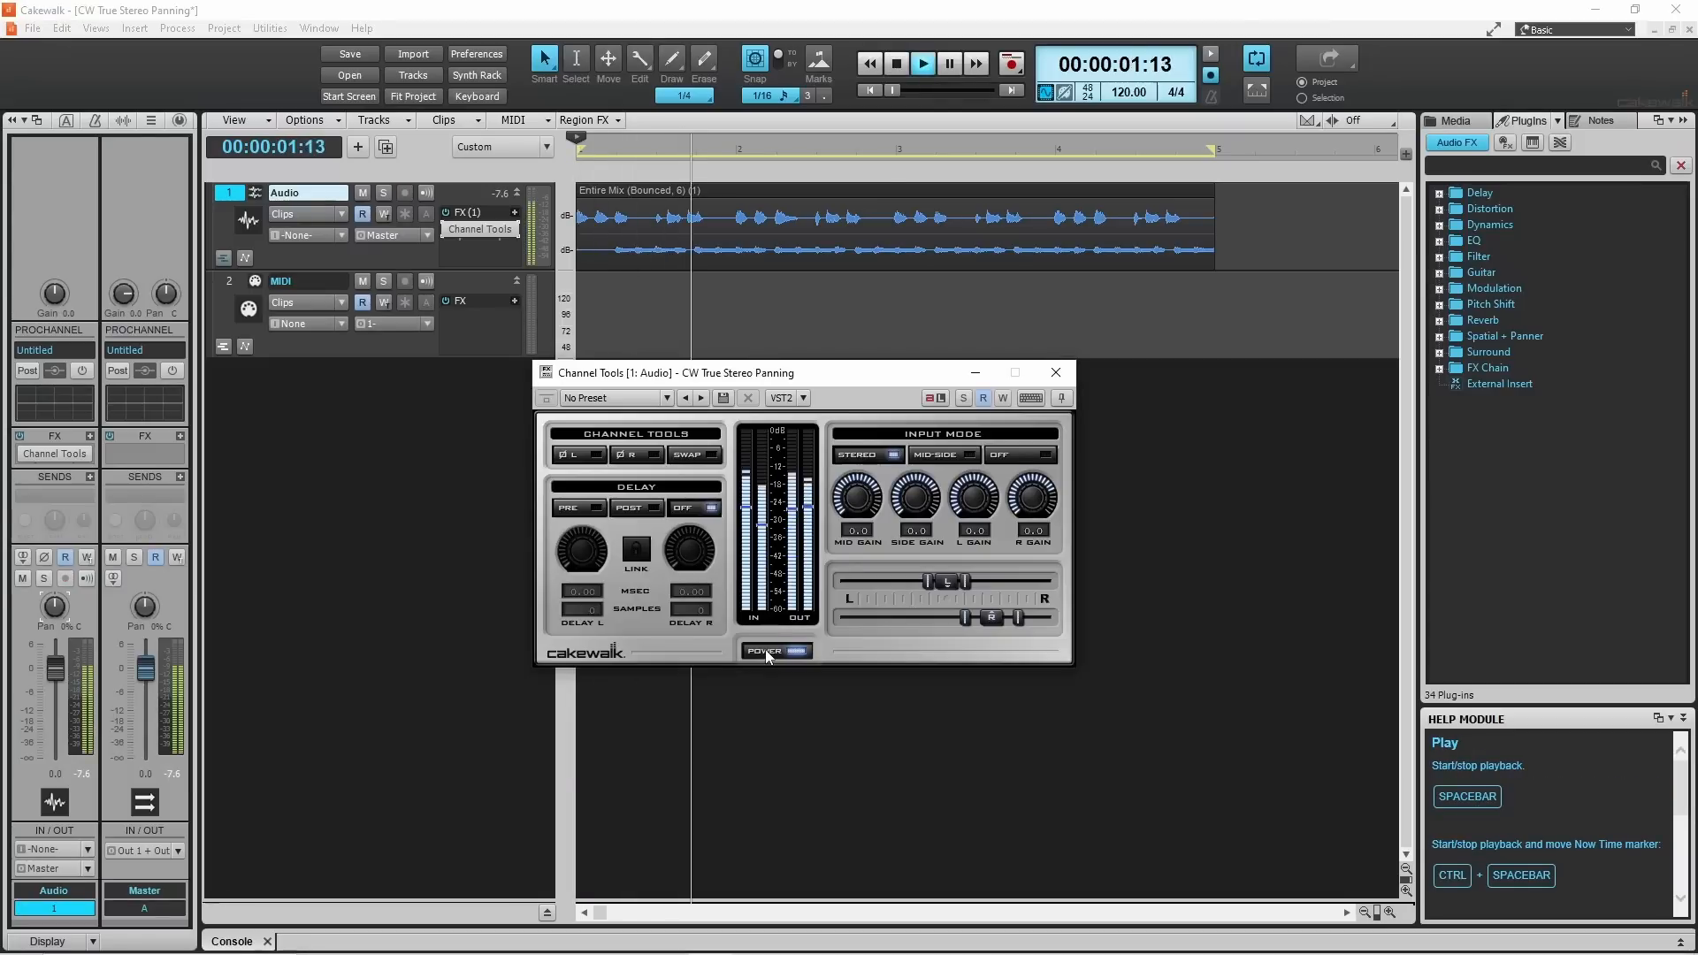
click(775, 651)
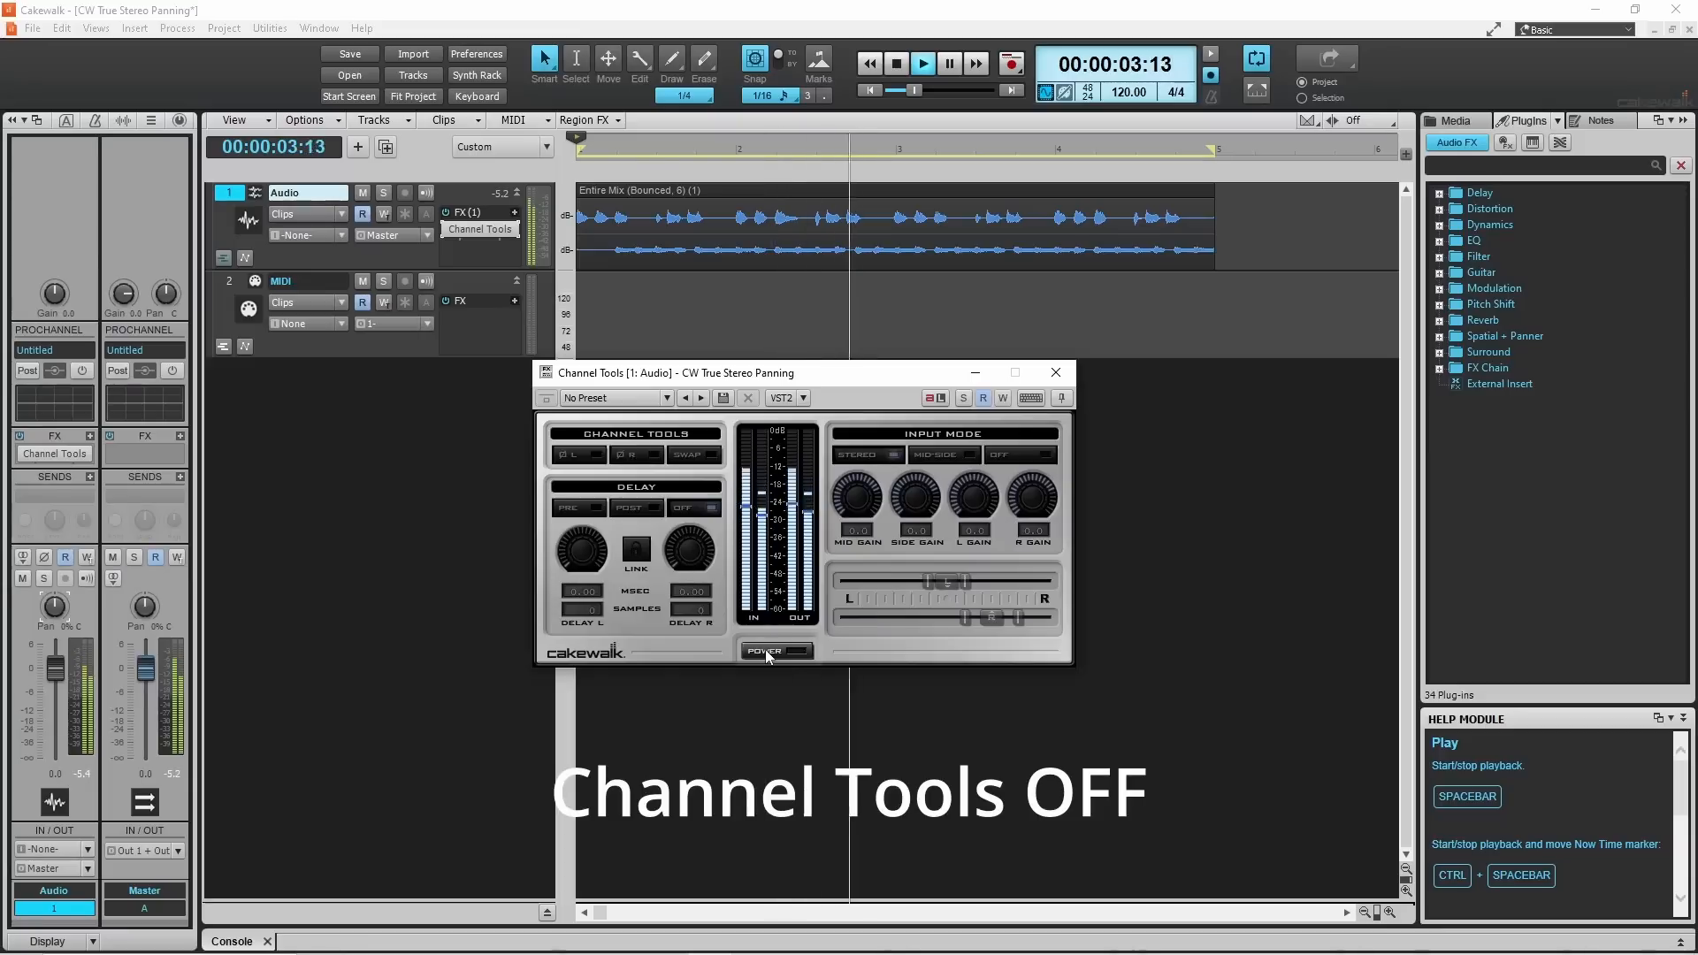
click(773, 651)
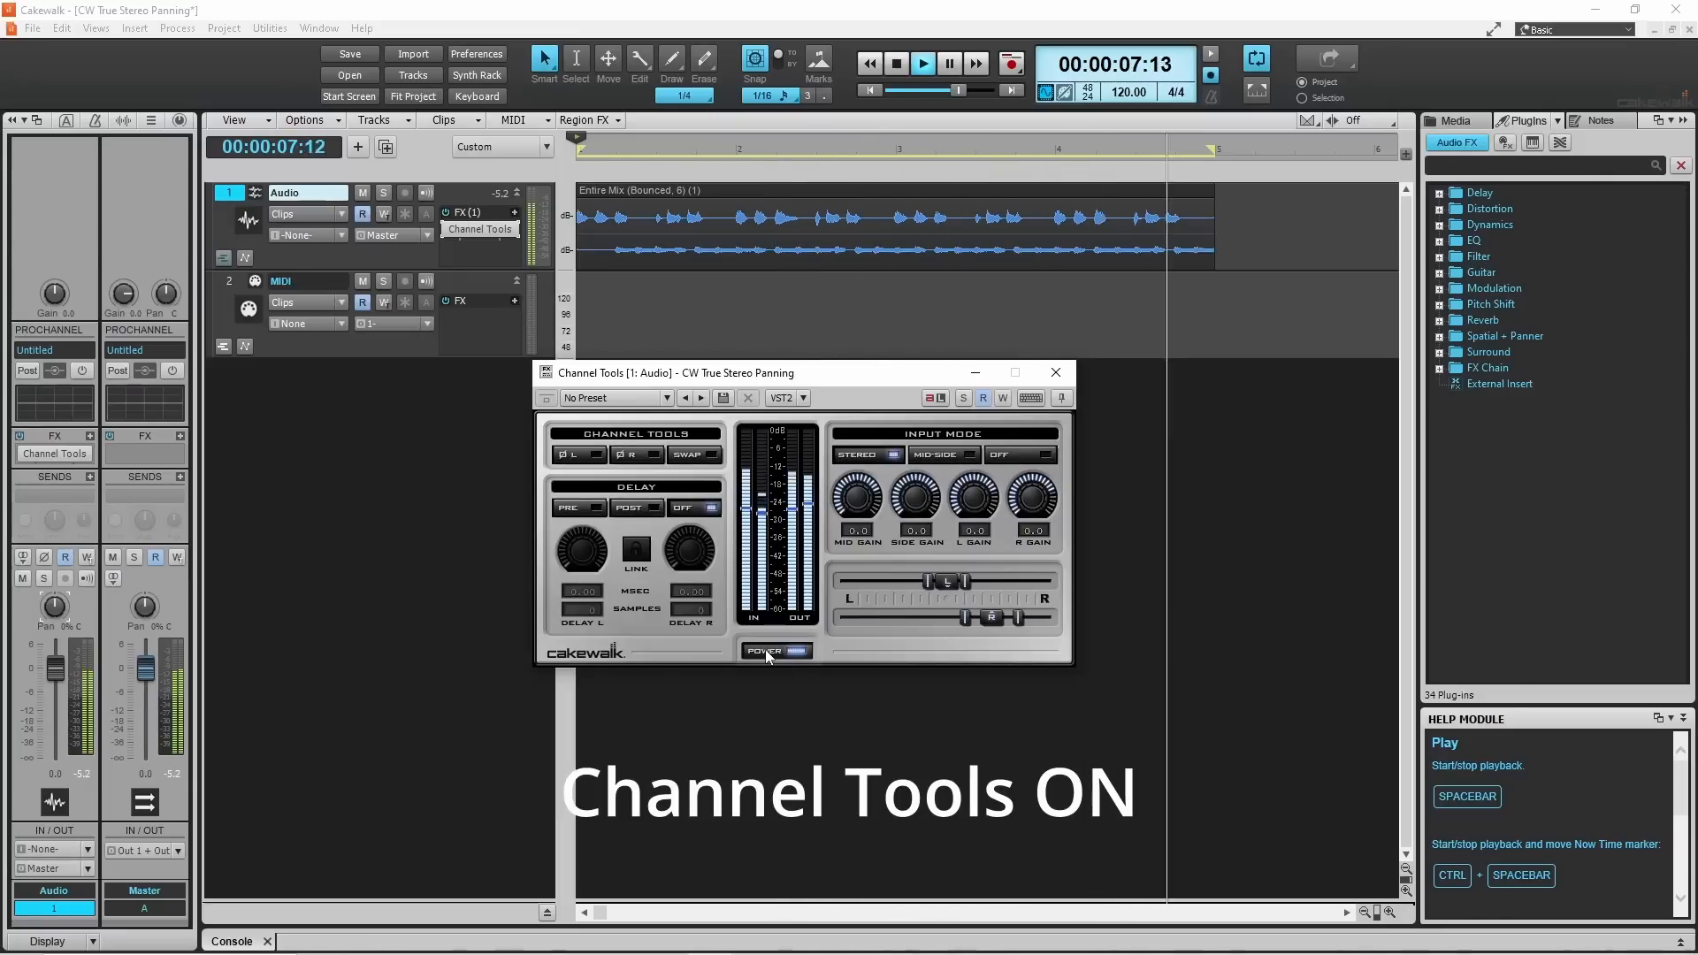
click(775, 651)
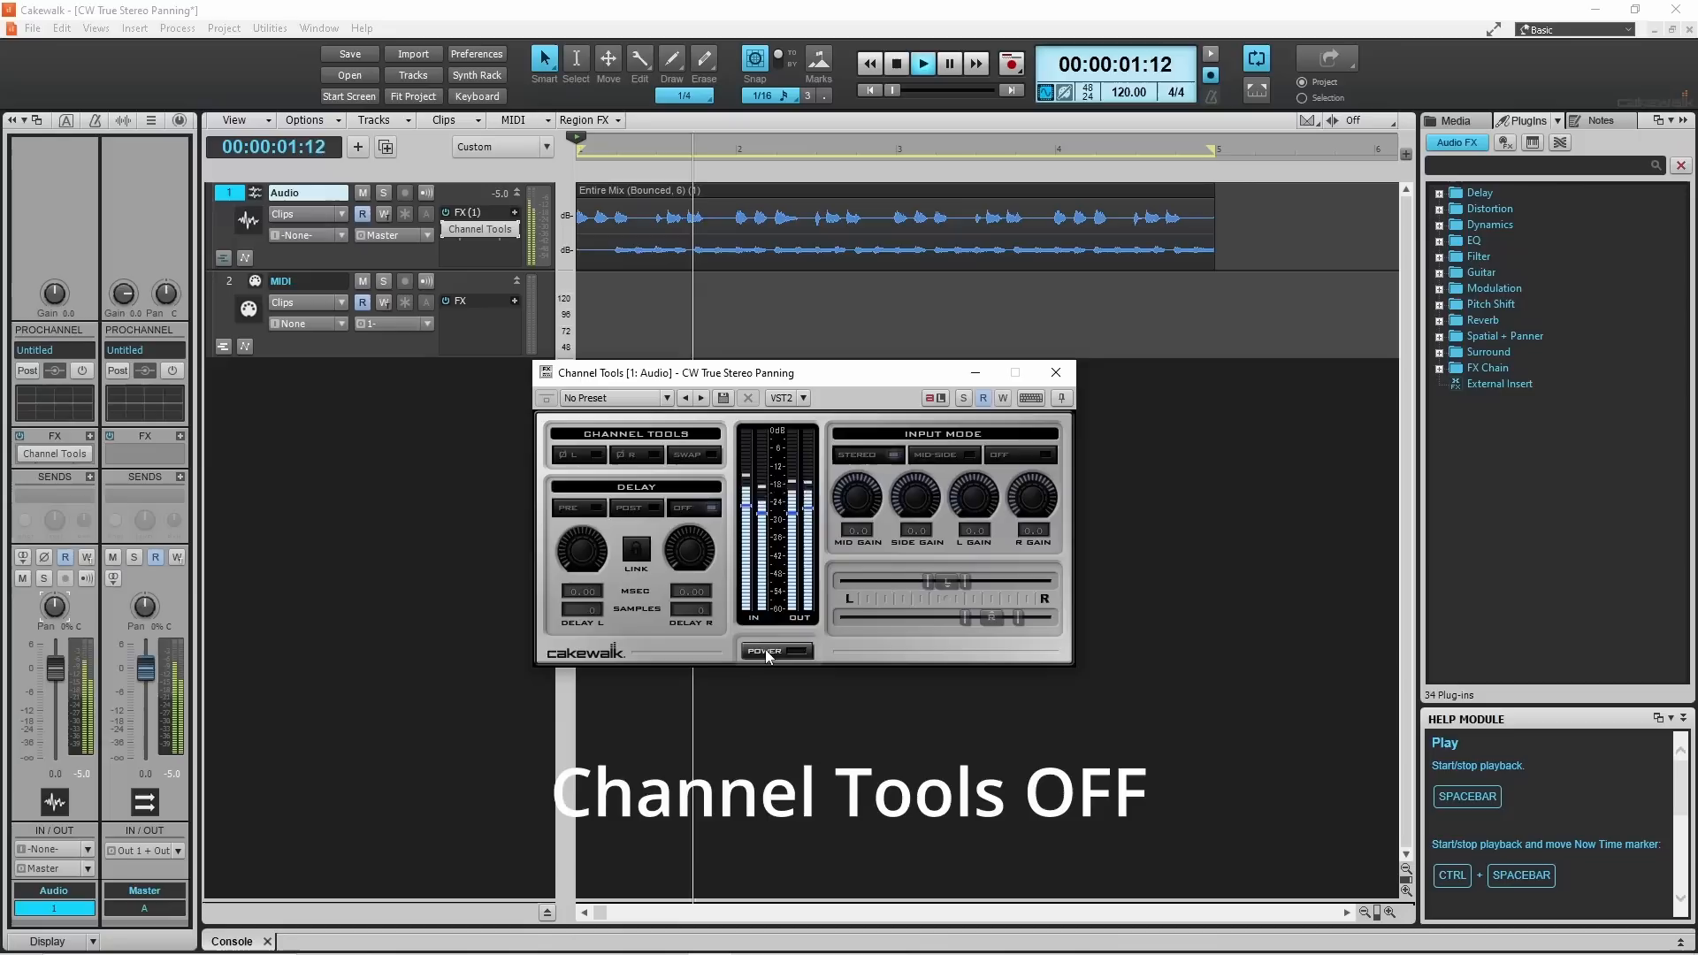
click(776, 651)
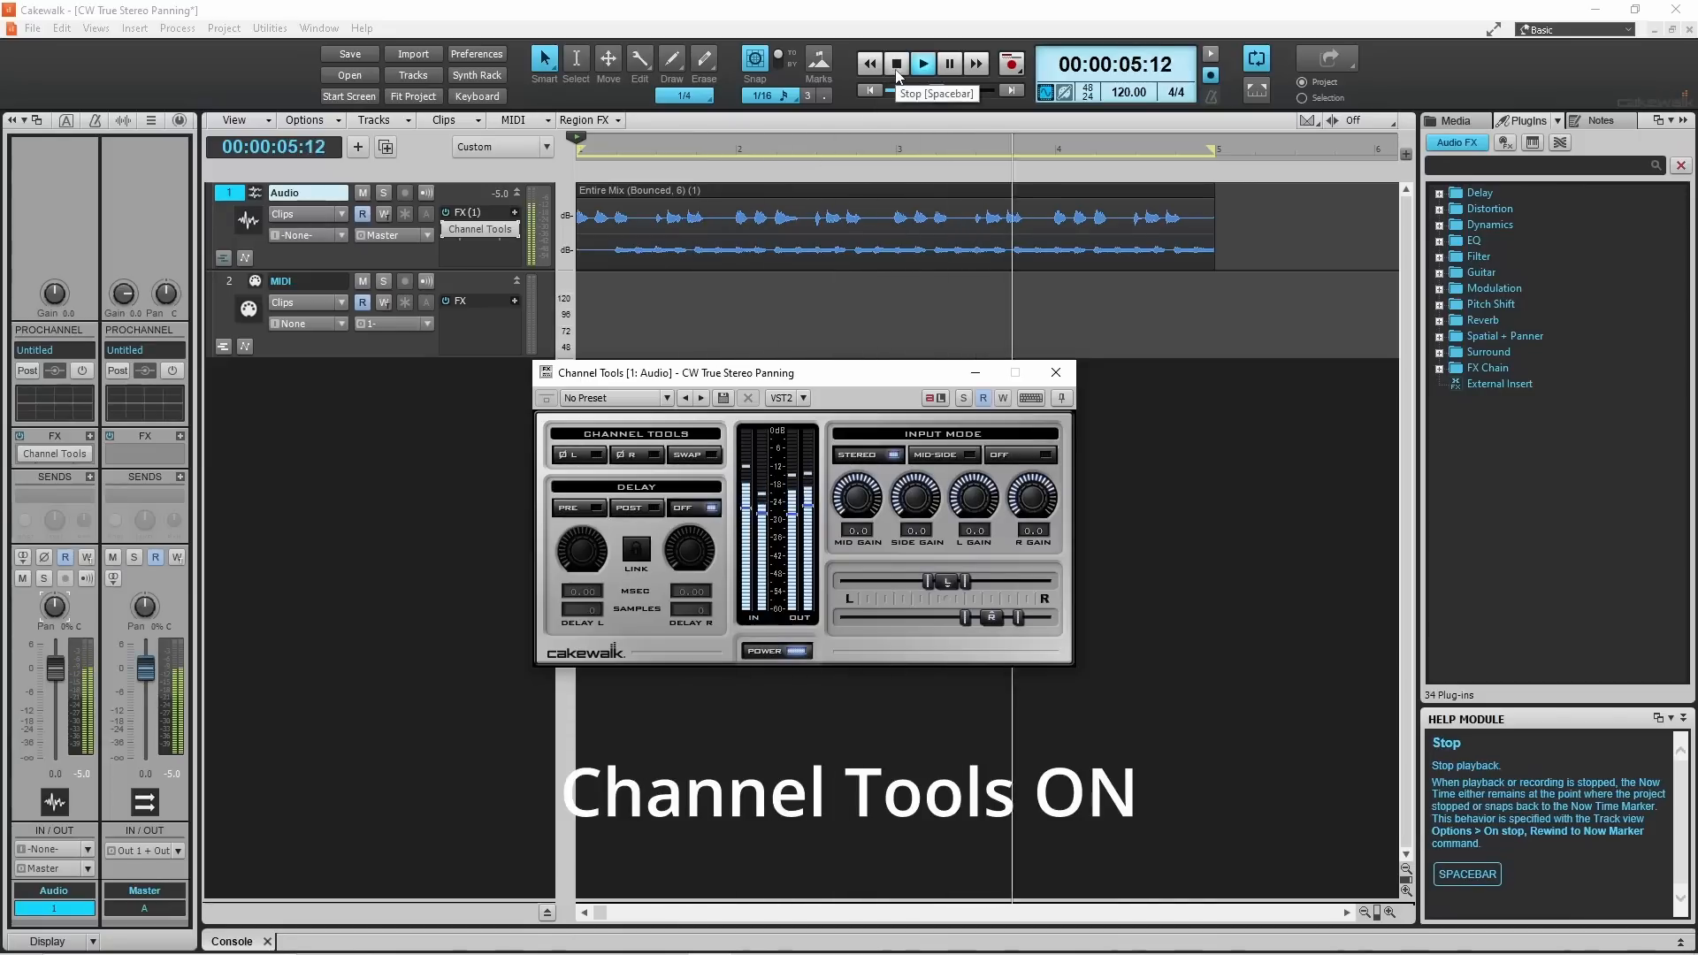
click(896, 63)
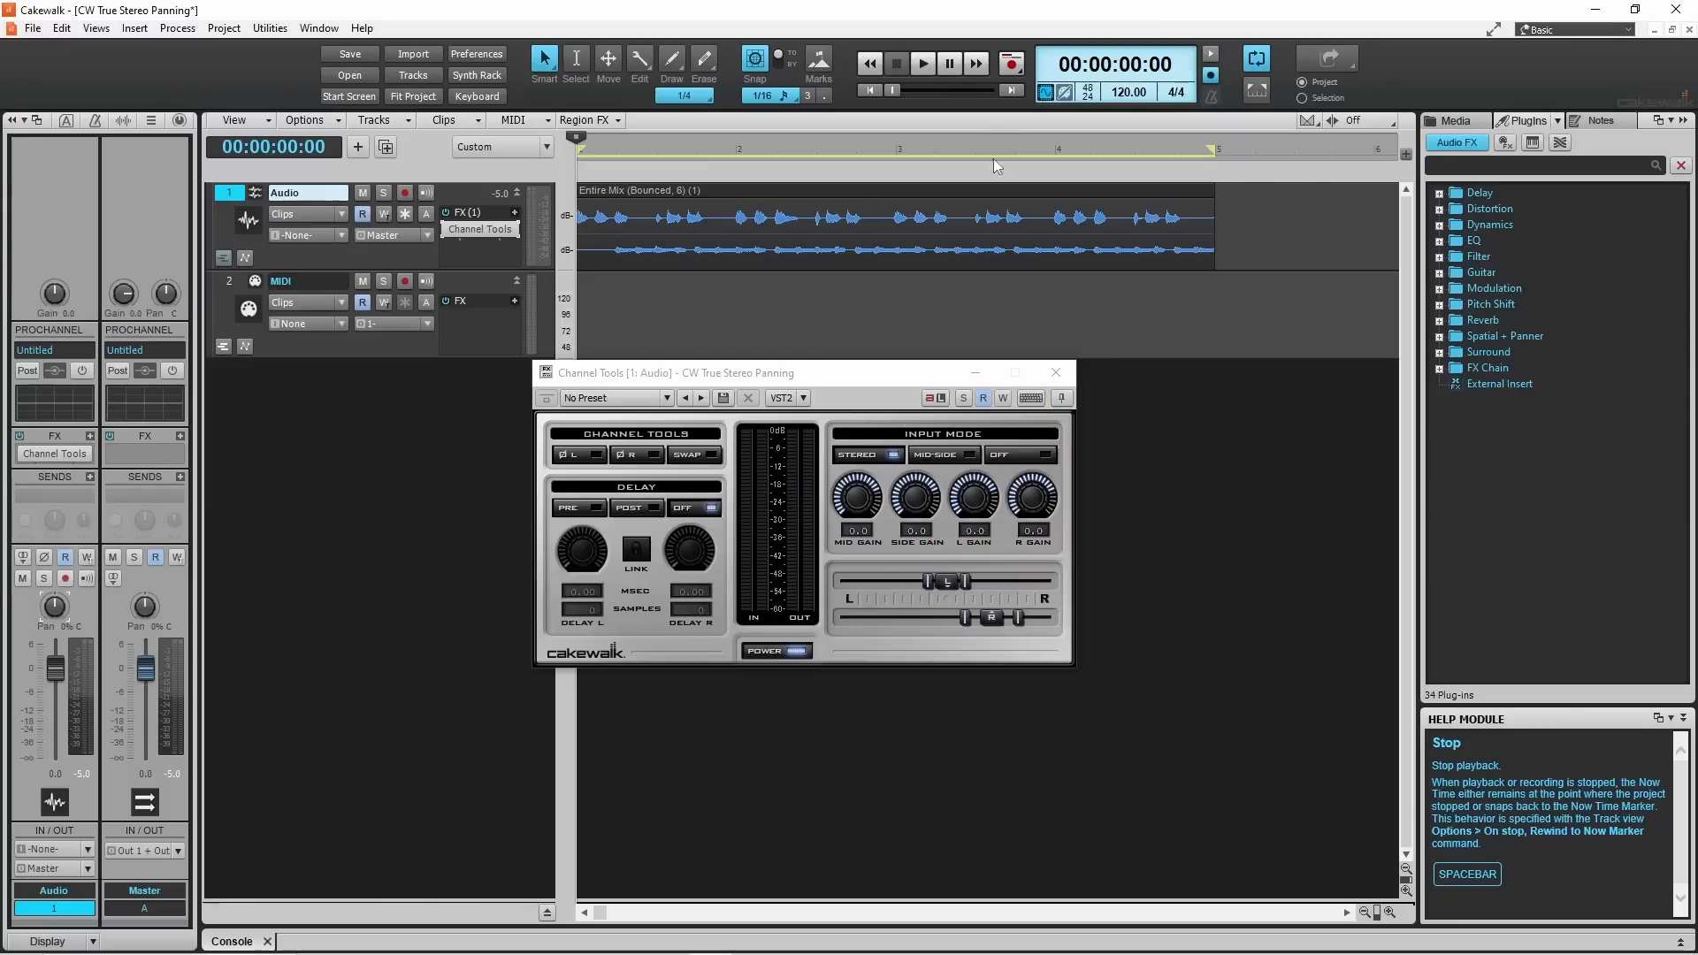
- Close the Channel Tools plugin window, leaving the plugin on the track
click(1054, 372)
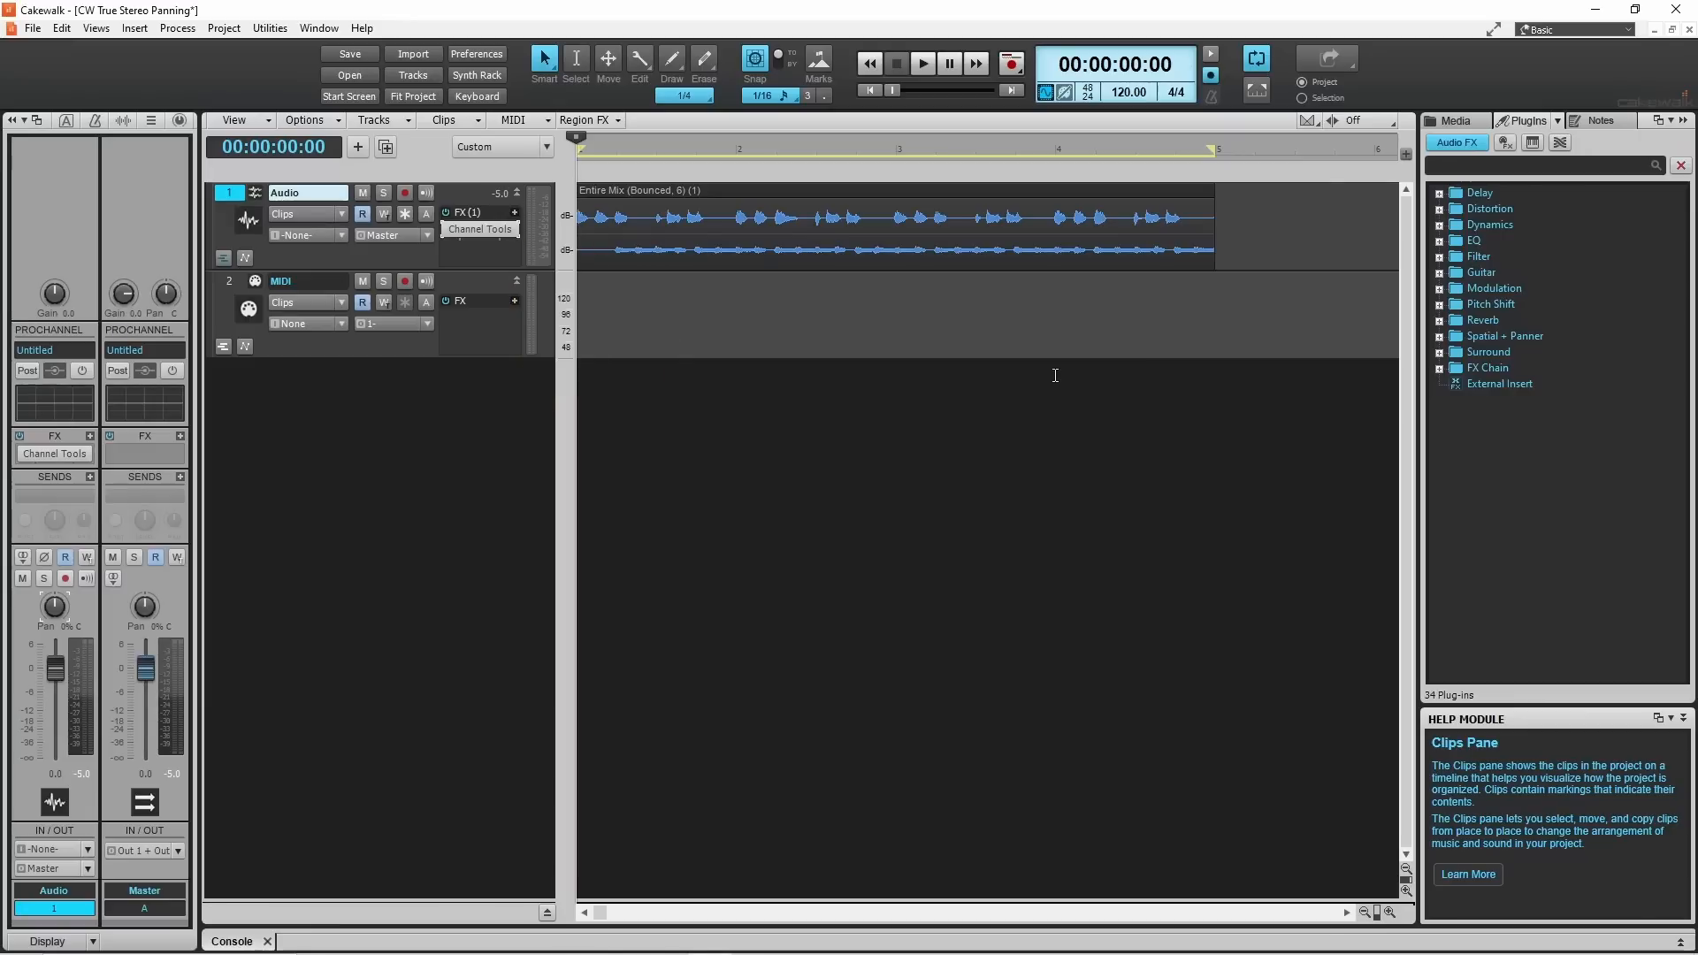
mouse_move(507, 247)
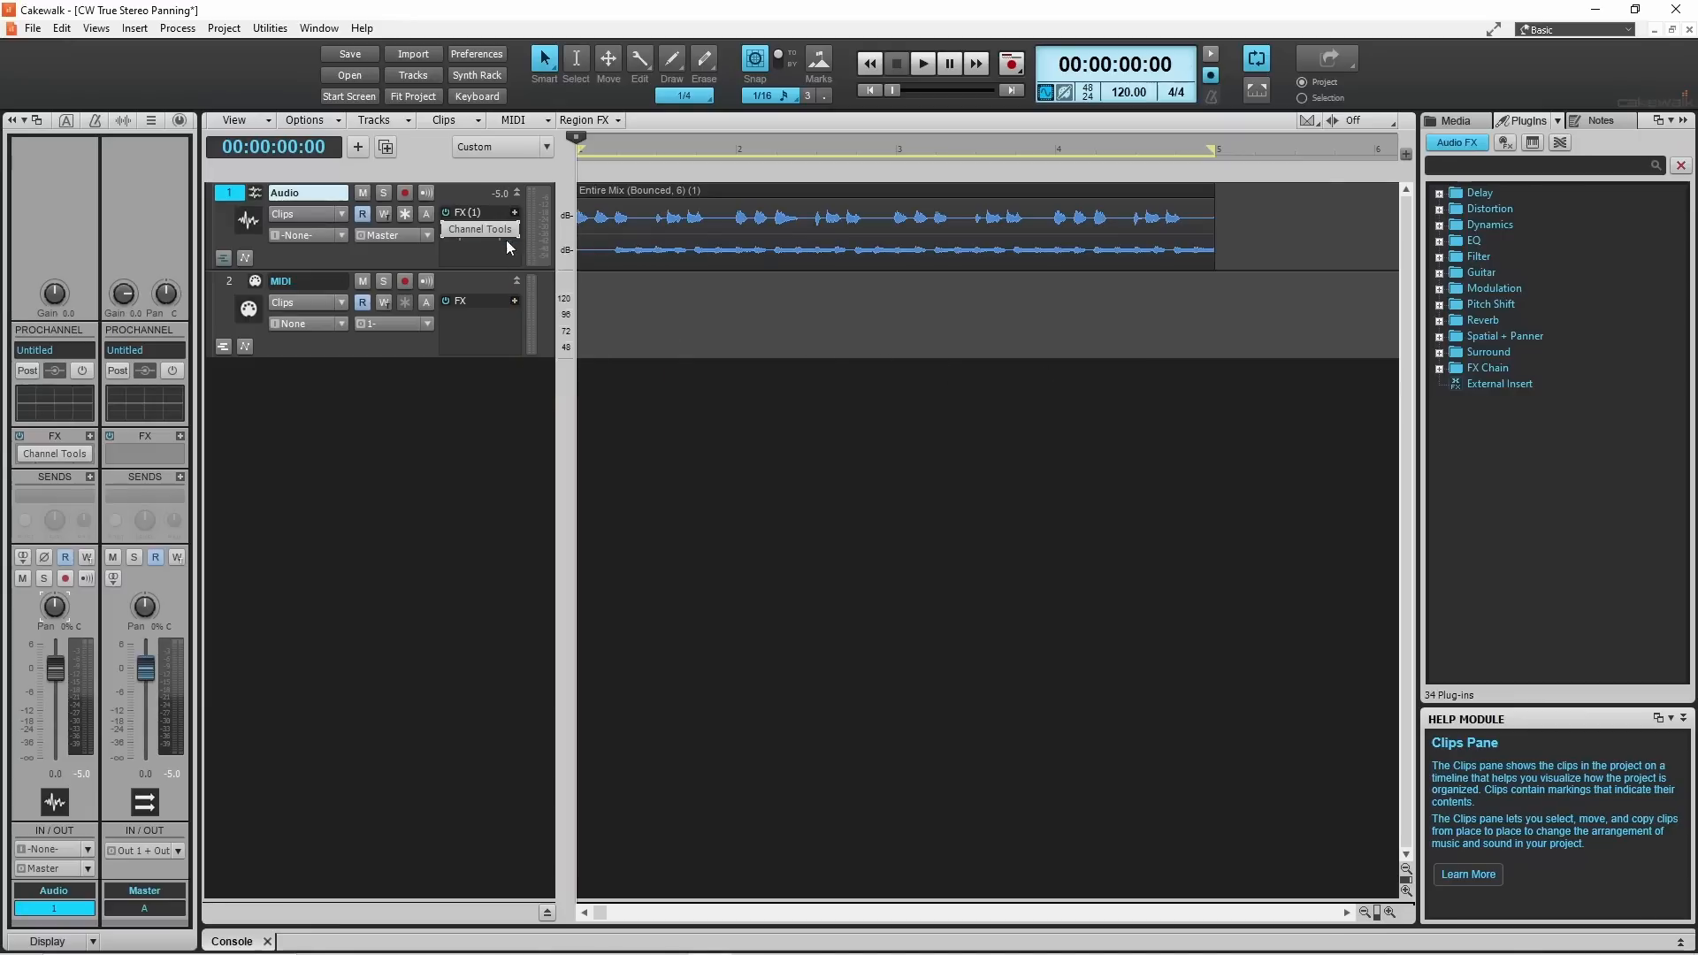